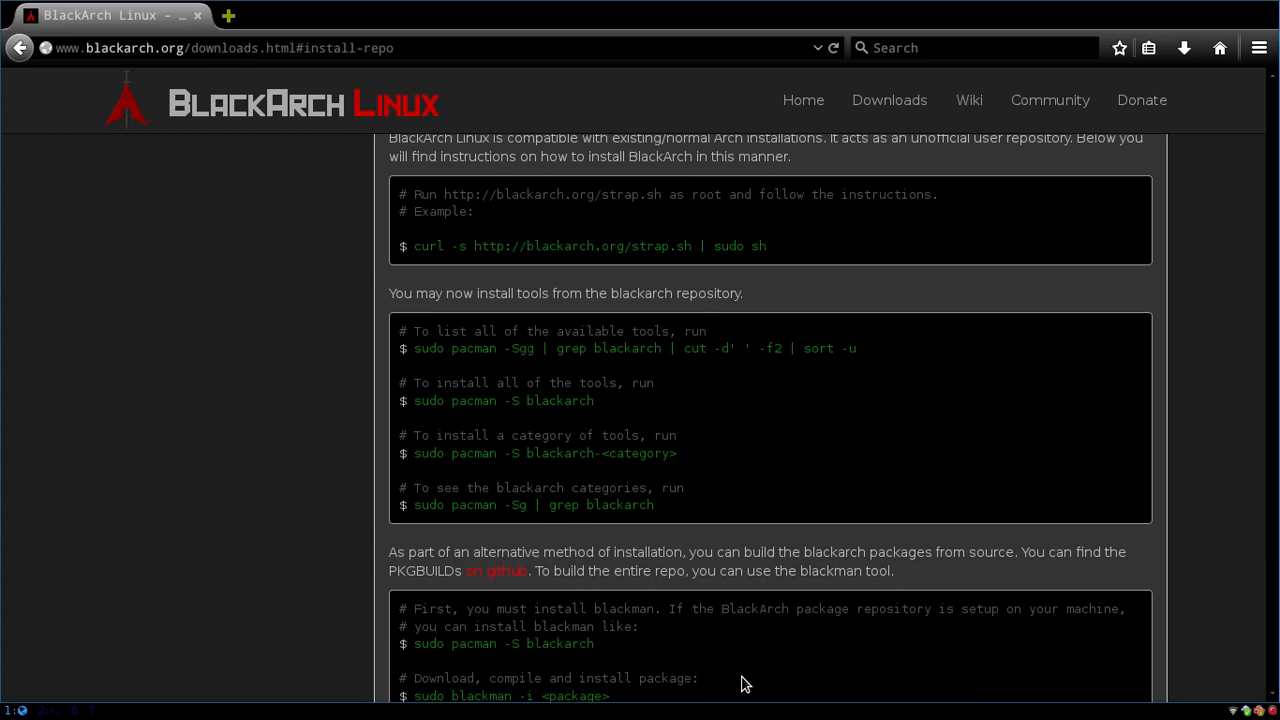
mouse_move(404, 118)
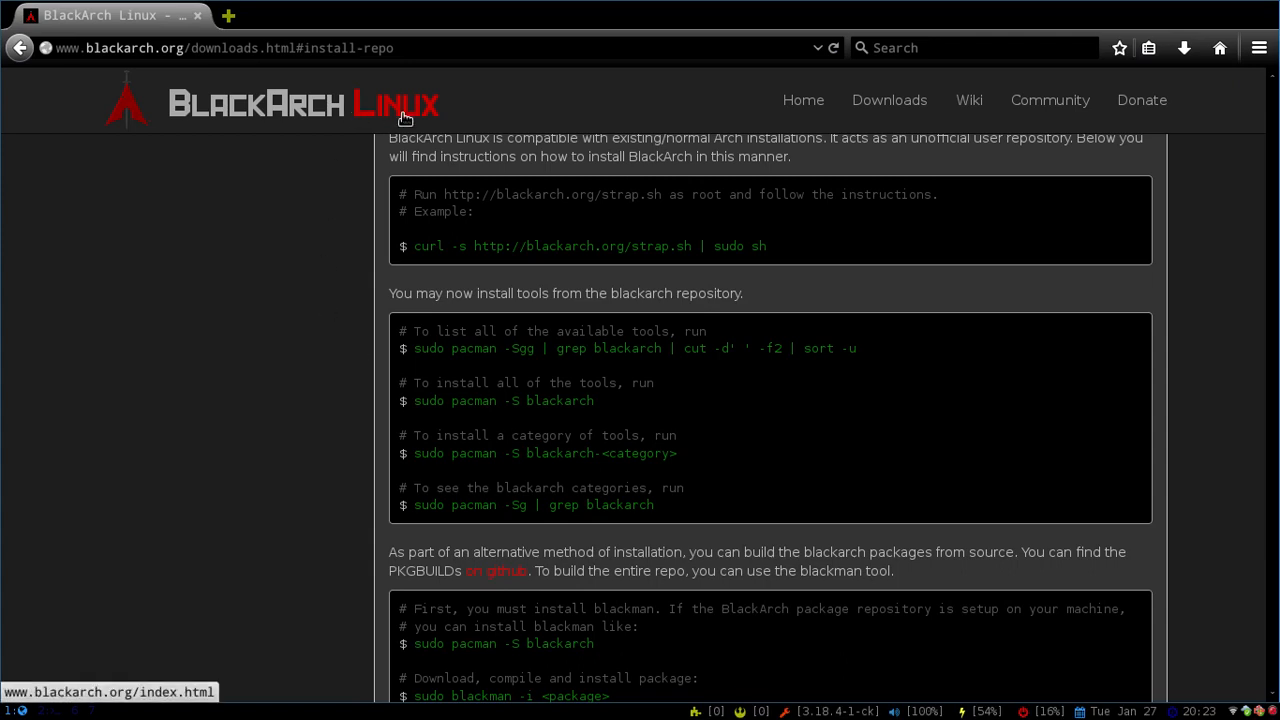
mouse_move(888, 100)
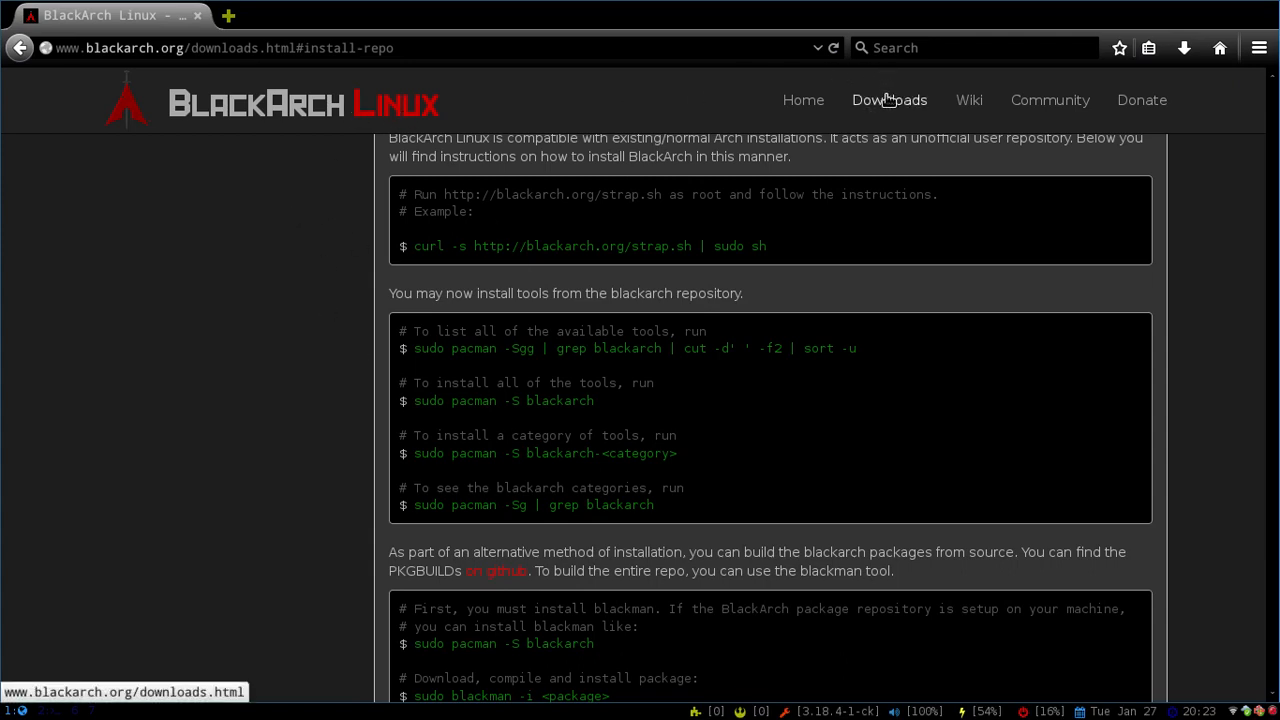
Copy the curl strap.sh install command from the 'Installing on top of ArchLinux' section.
scroll("up", 3)
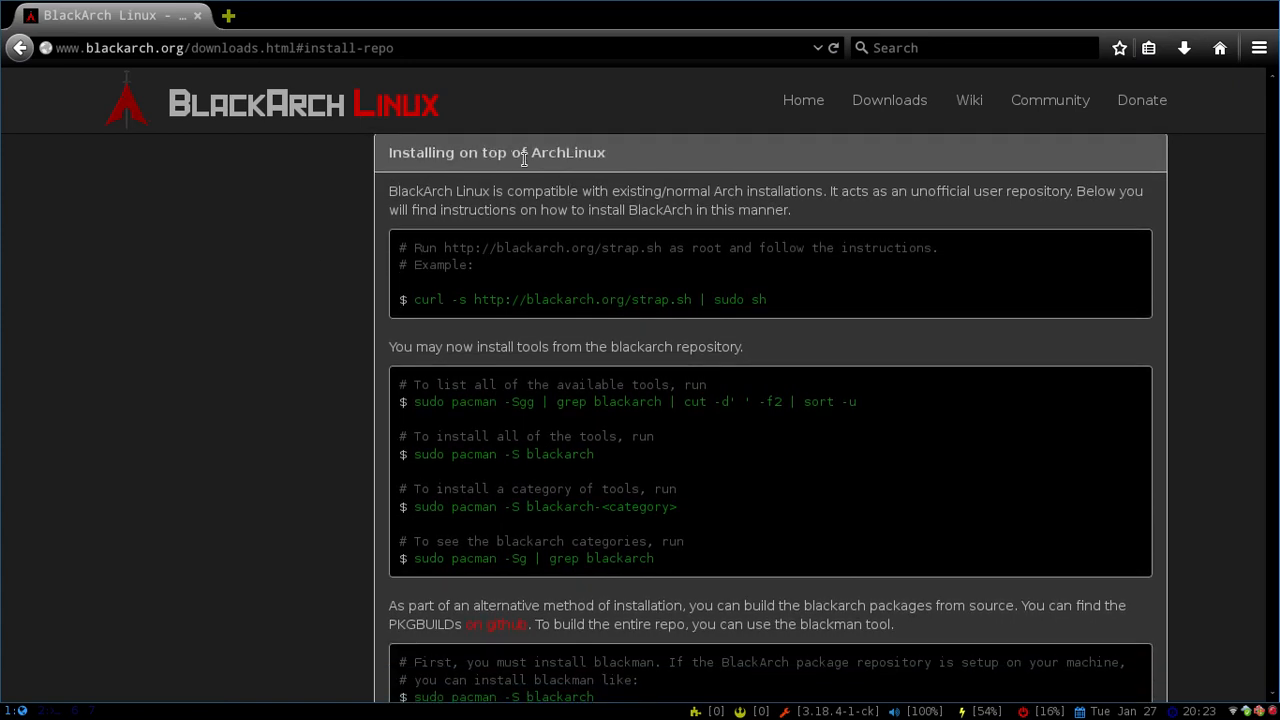
mouse_move(412, 302)
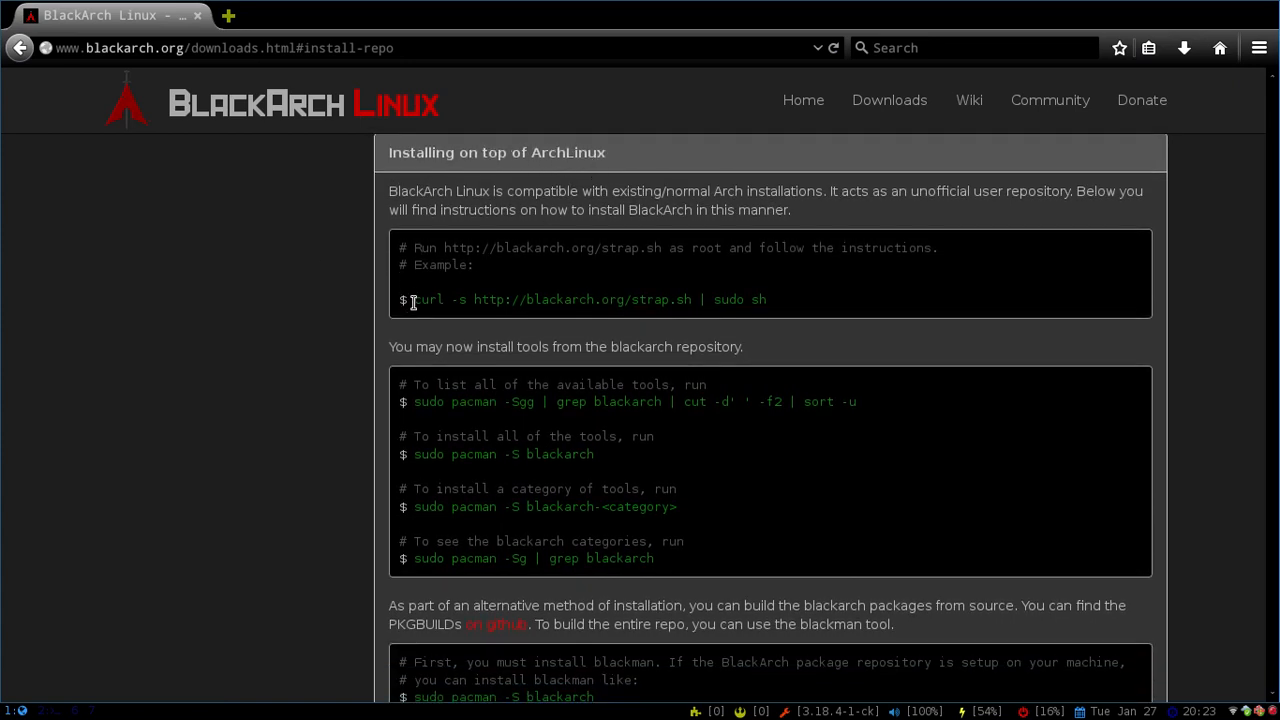
mouse_move(696, 288)
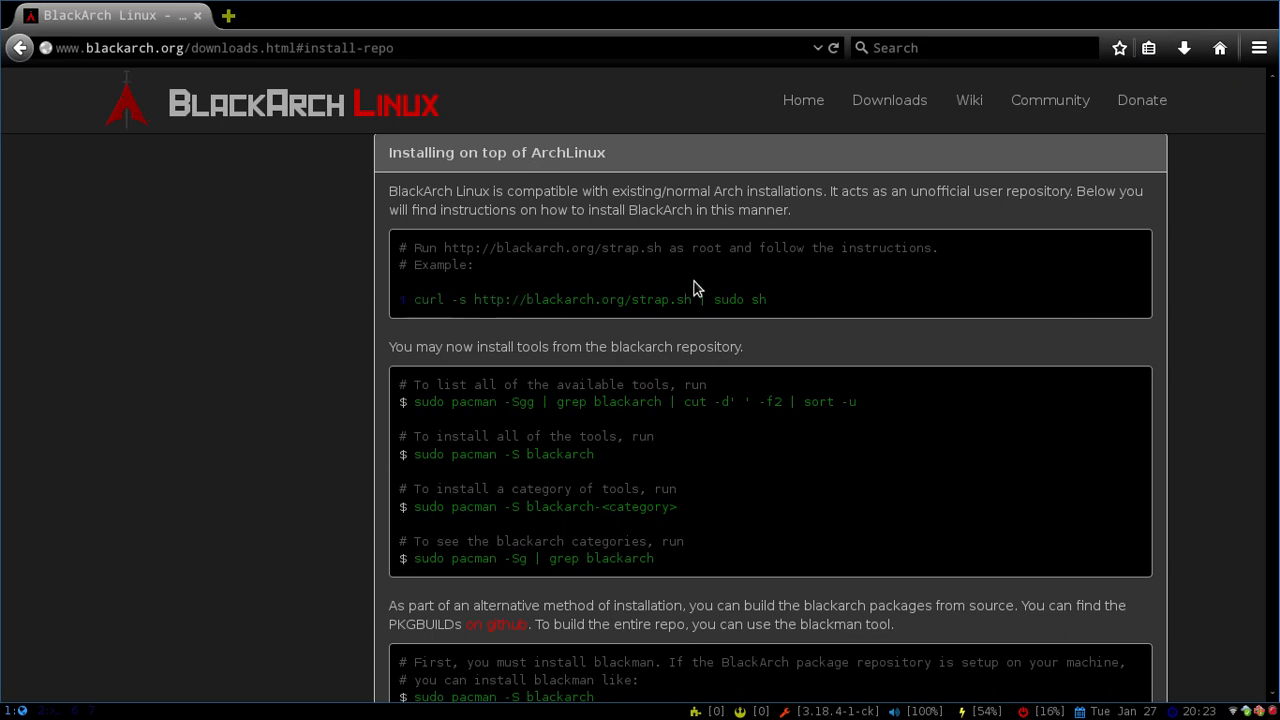
right_click(696, 300)
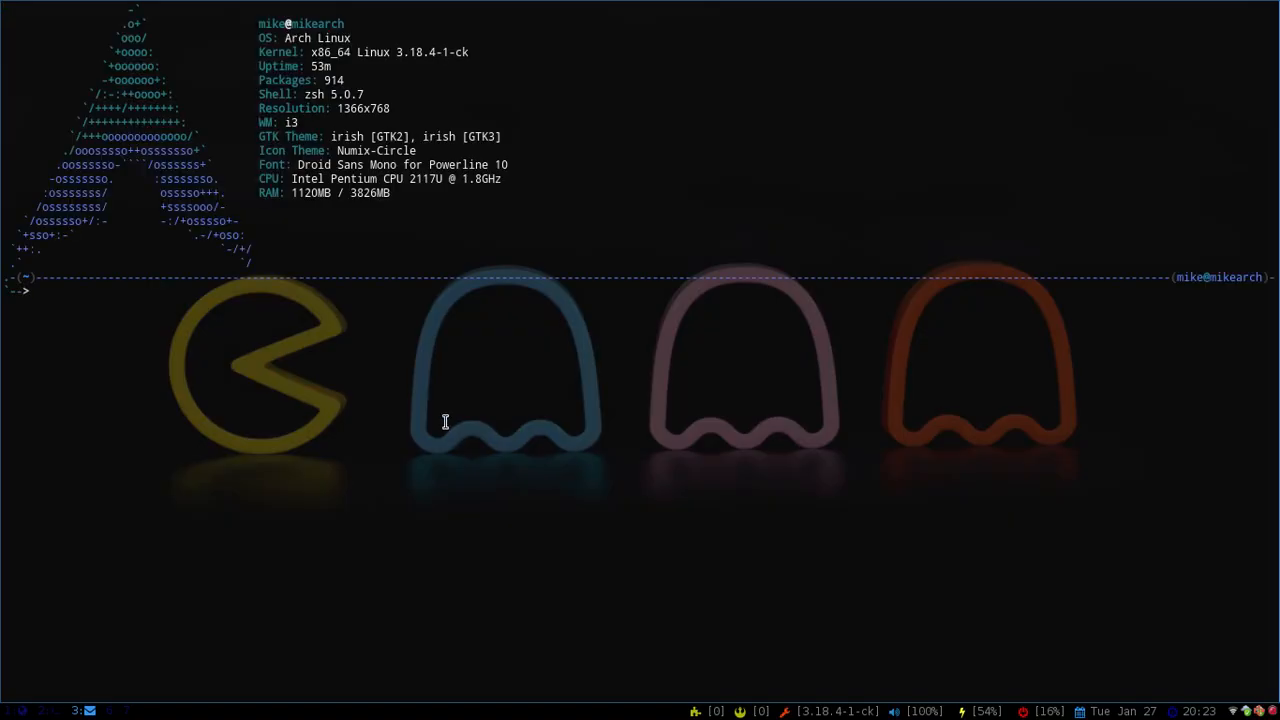
type("curl -s http://blackarch.org/strap.sh | sudo sh")
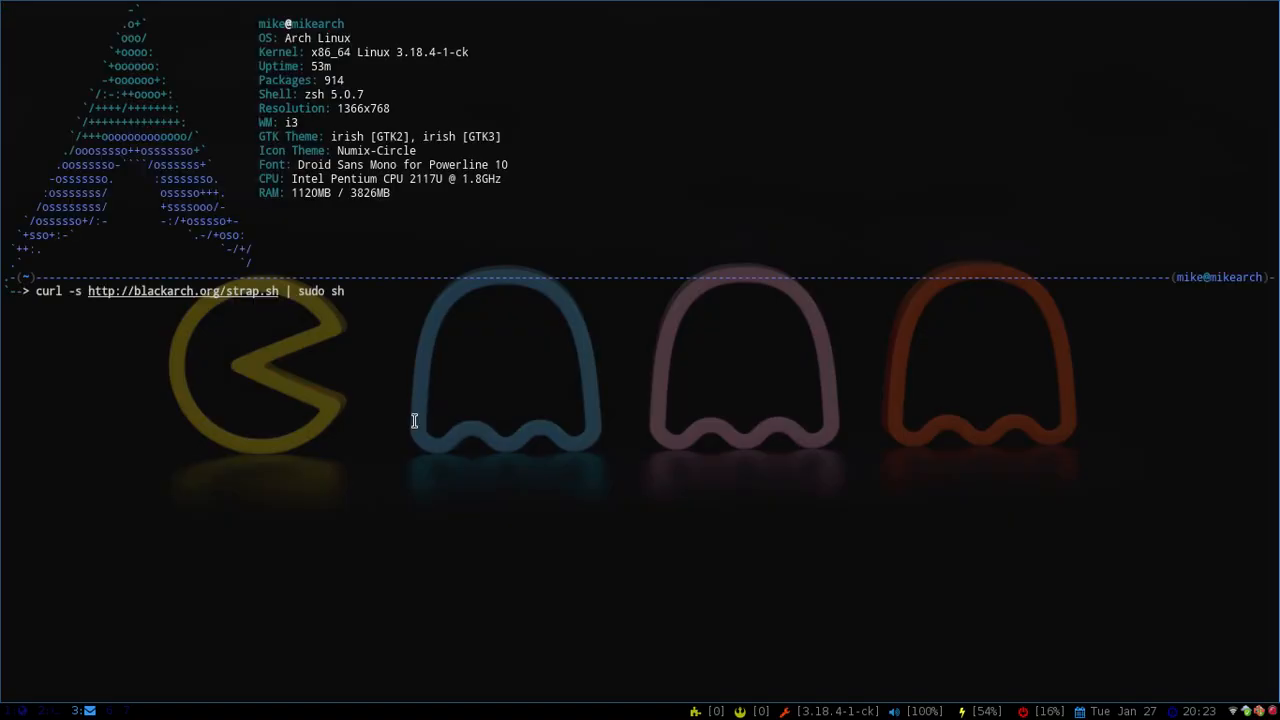
key("Return")
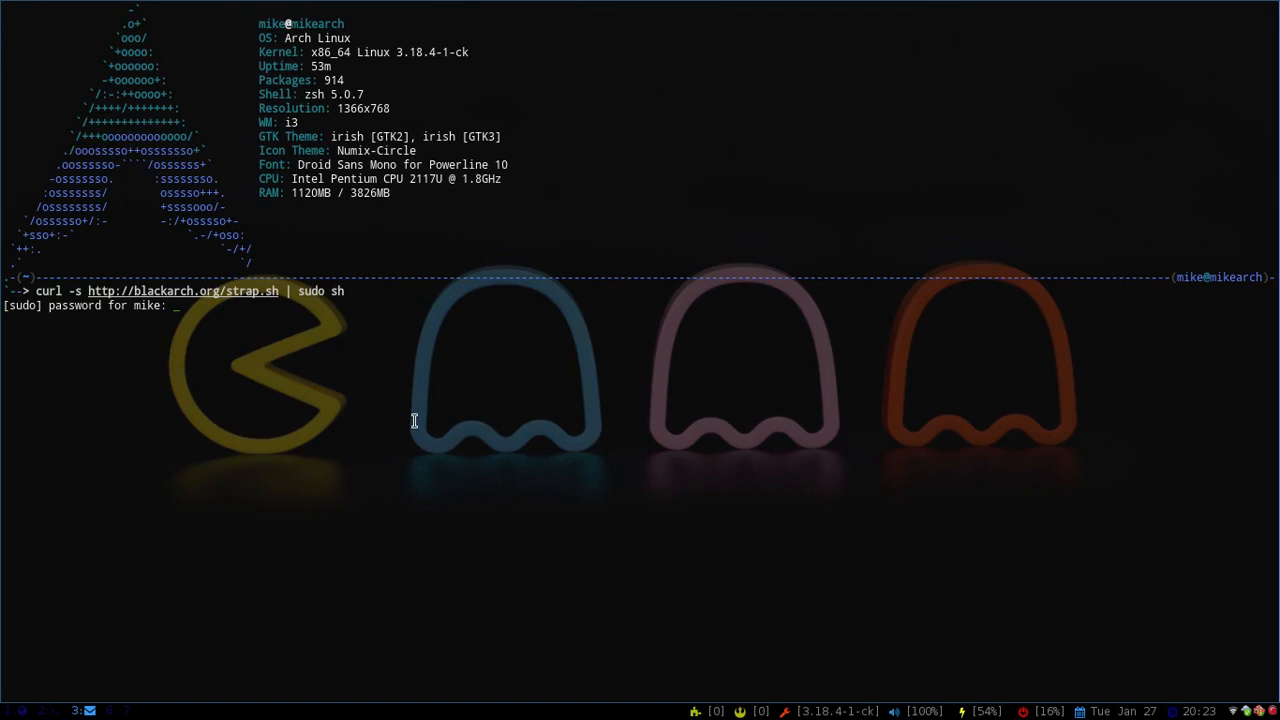
key("Return")
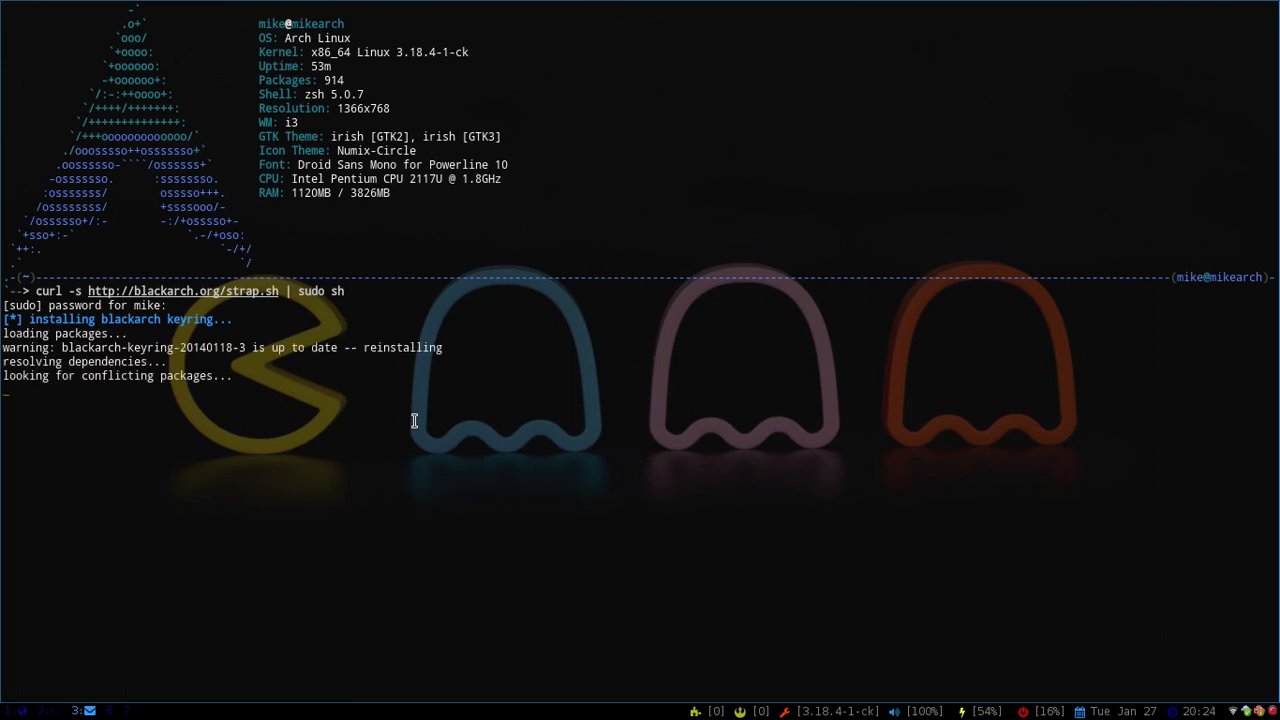
mouse_move(158, 372)
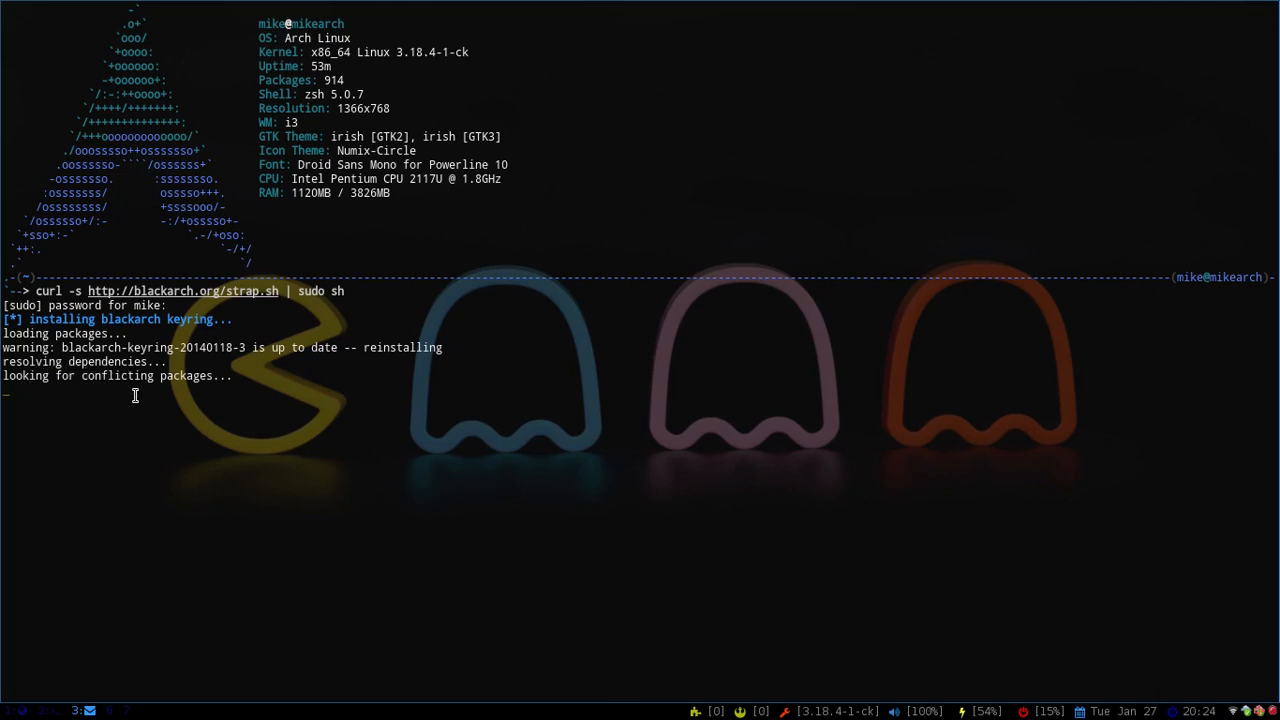
mouse_move(200, 398)
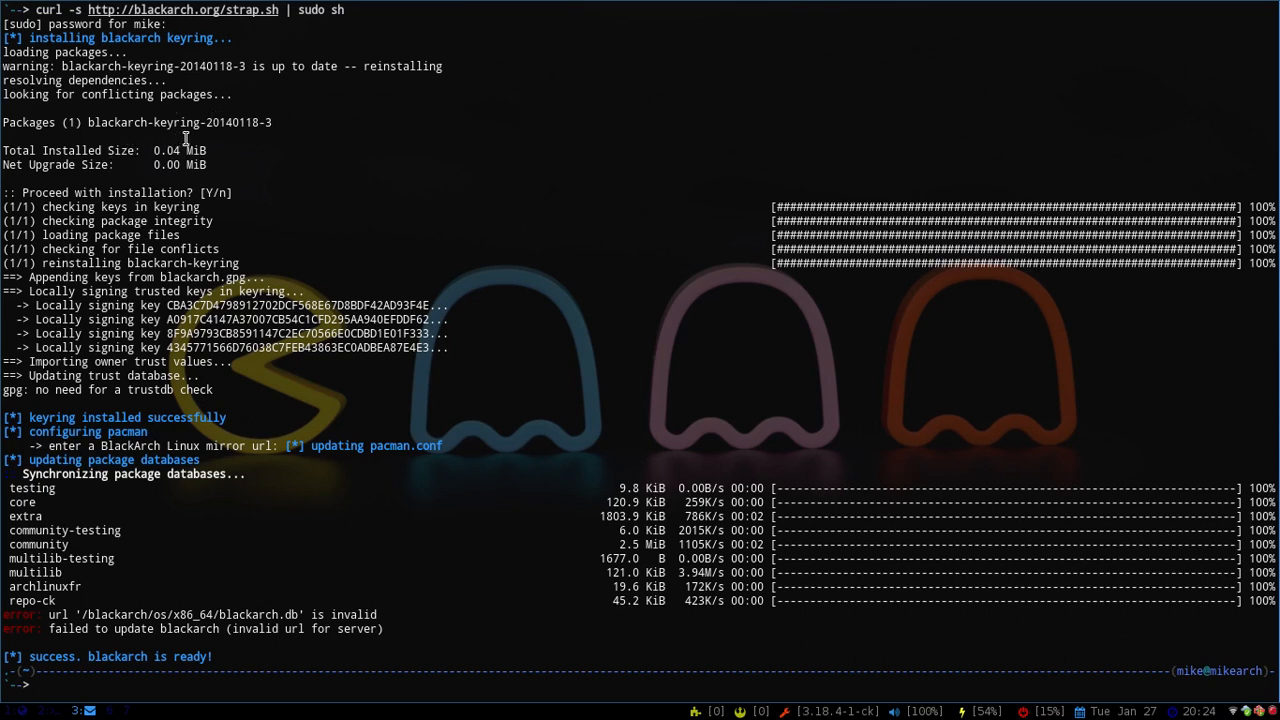
mouse_move(108, 502)
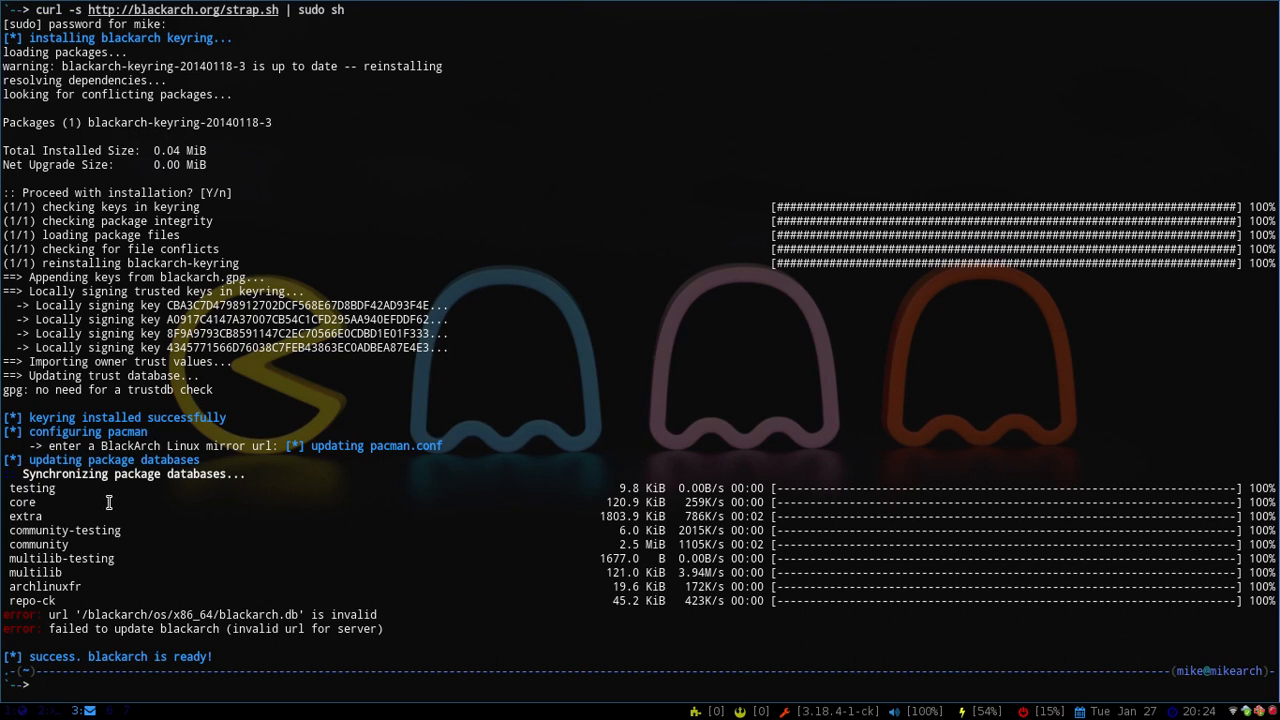
mouse_move(46, 584)
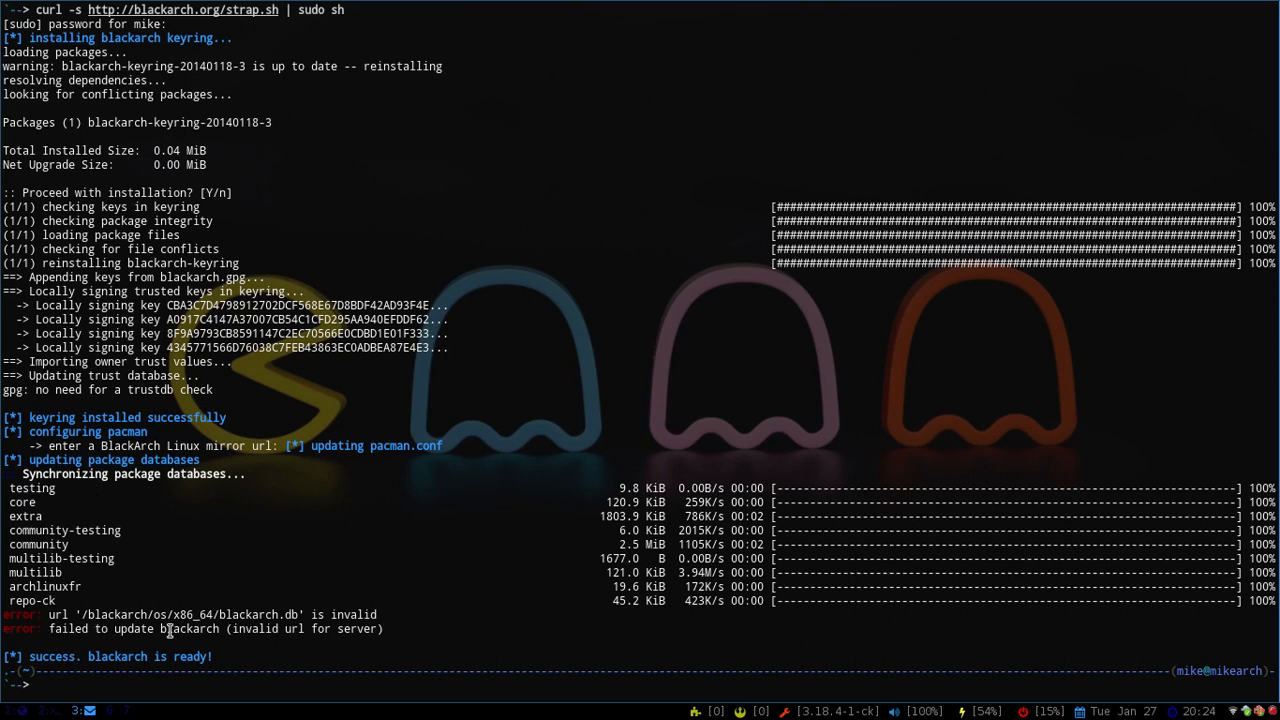
mouse_move(306, 648)
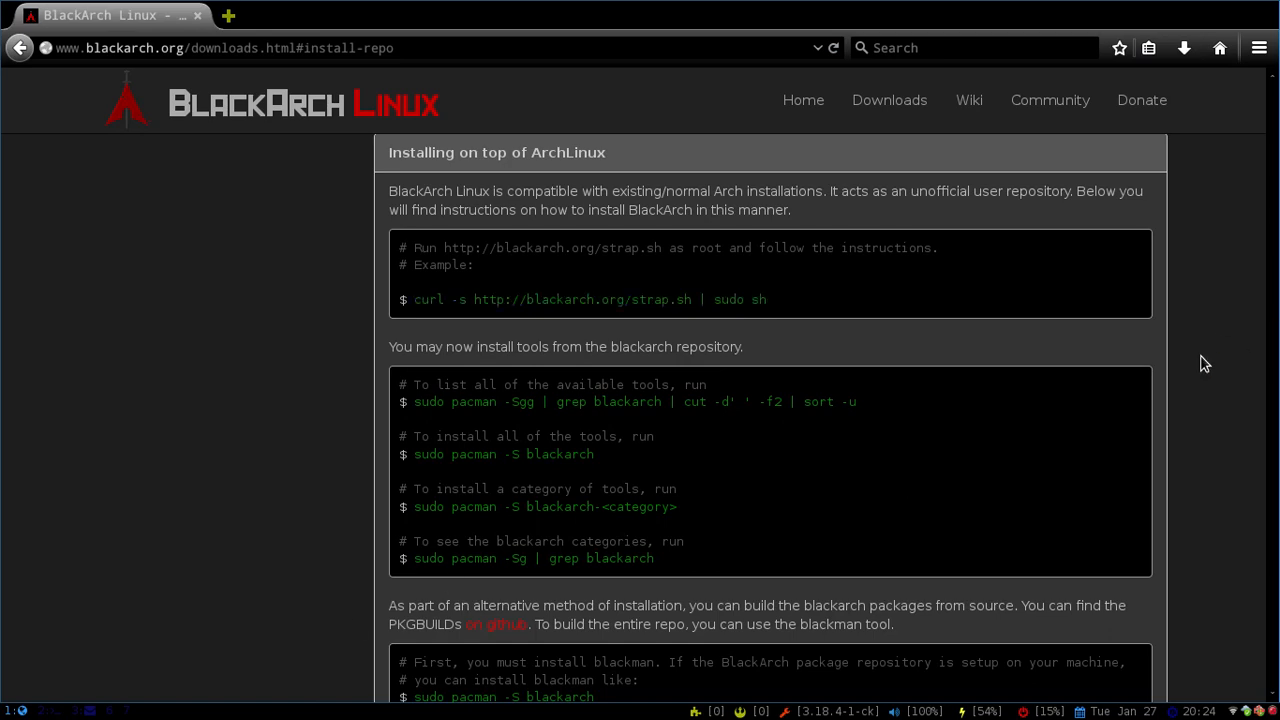
Copy the blackarch.cdndepo.com mirror link location from the USA mirrors.
scroll("down", 3)
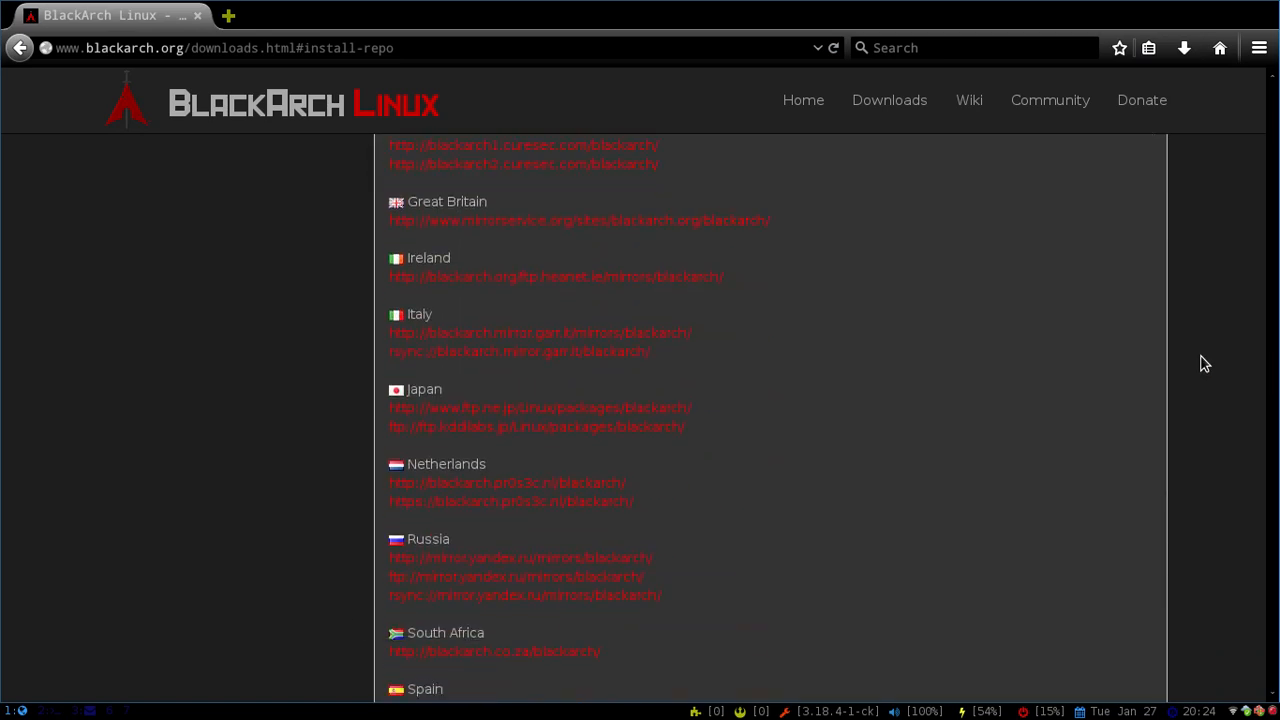
scroll("down", 3)
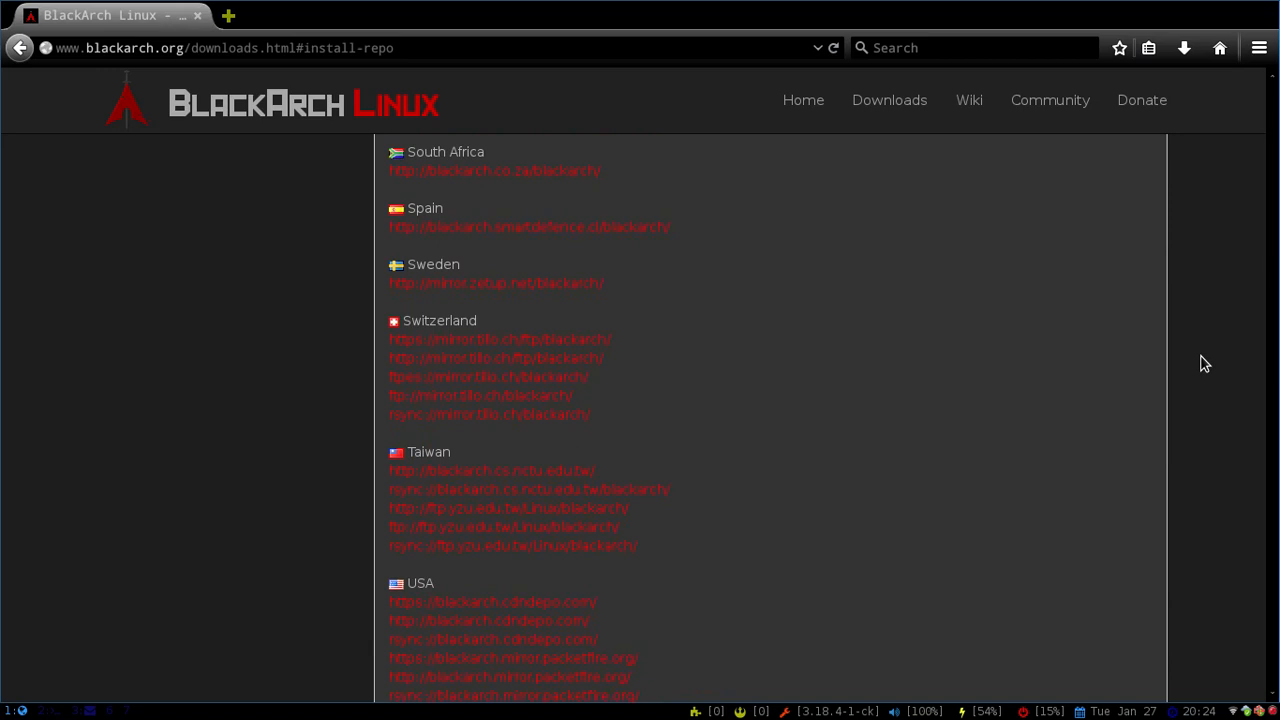
scroll("down", 3)
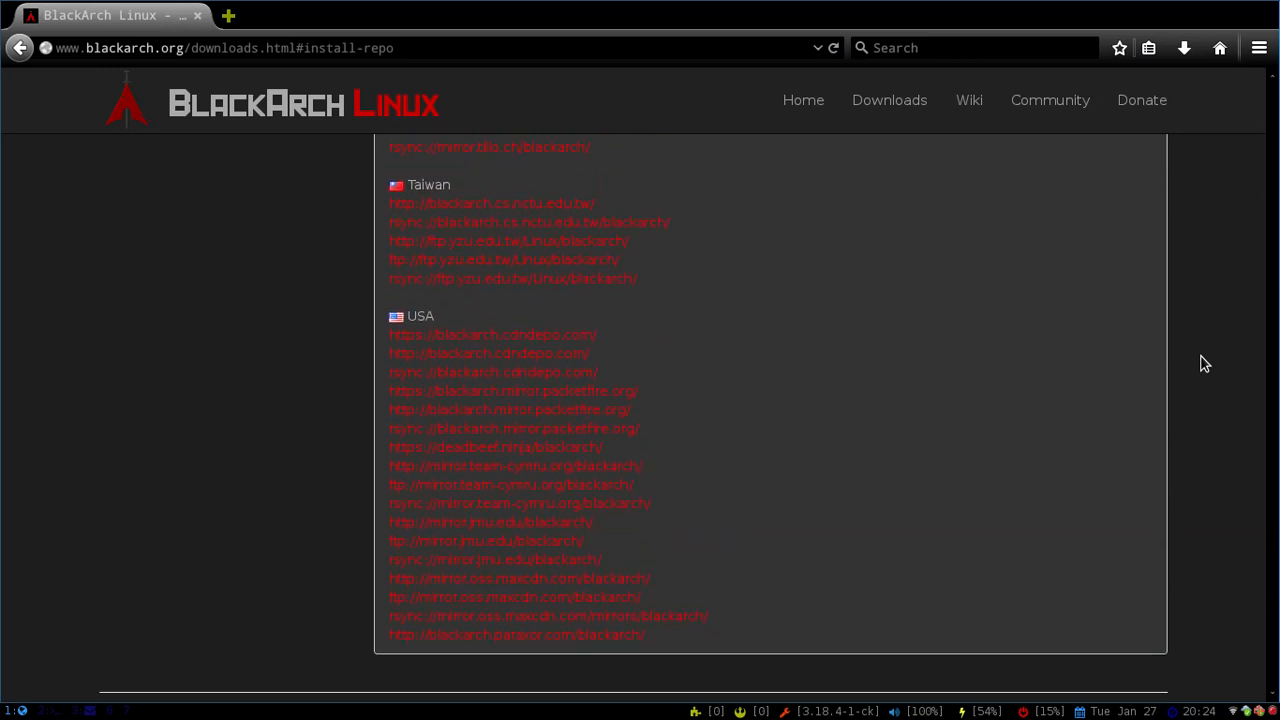
mouse_move(404, 370)
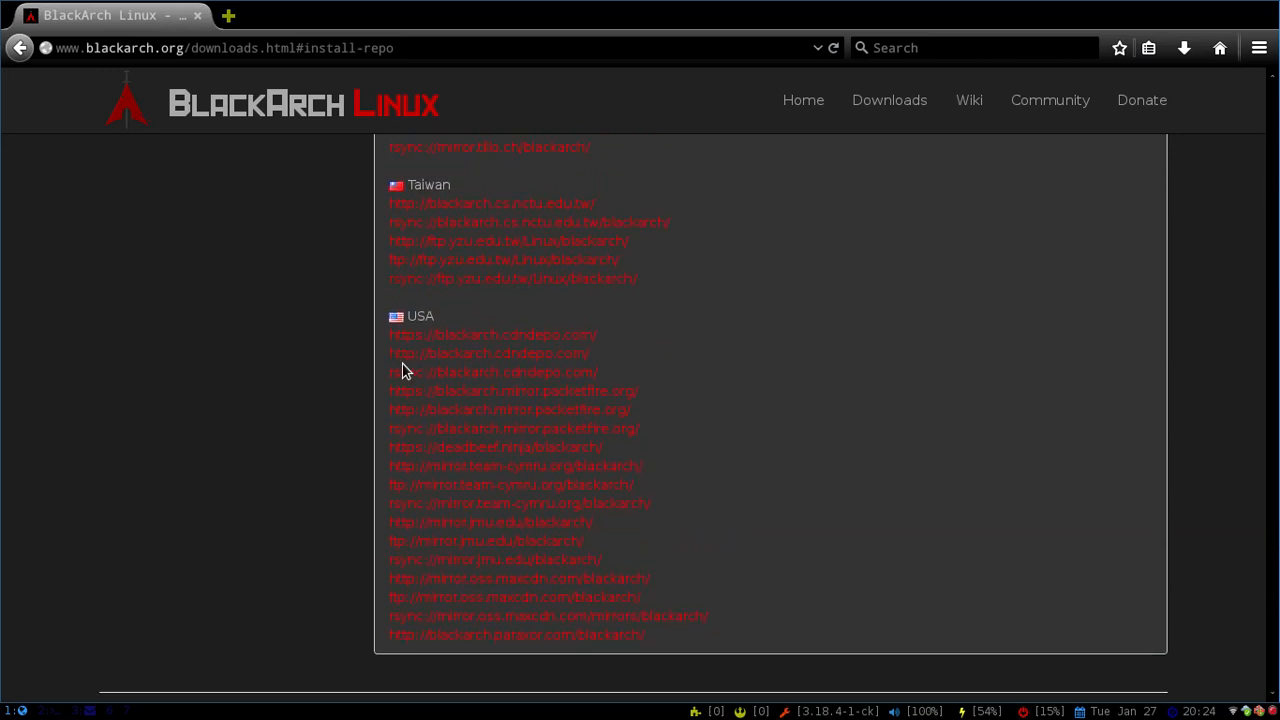
mouse_move(630, 352)
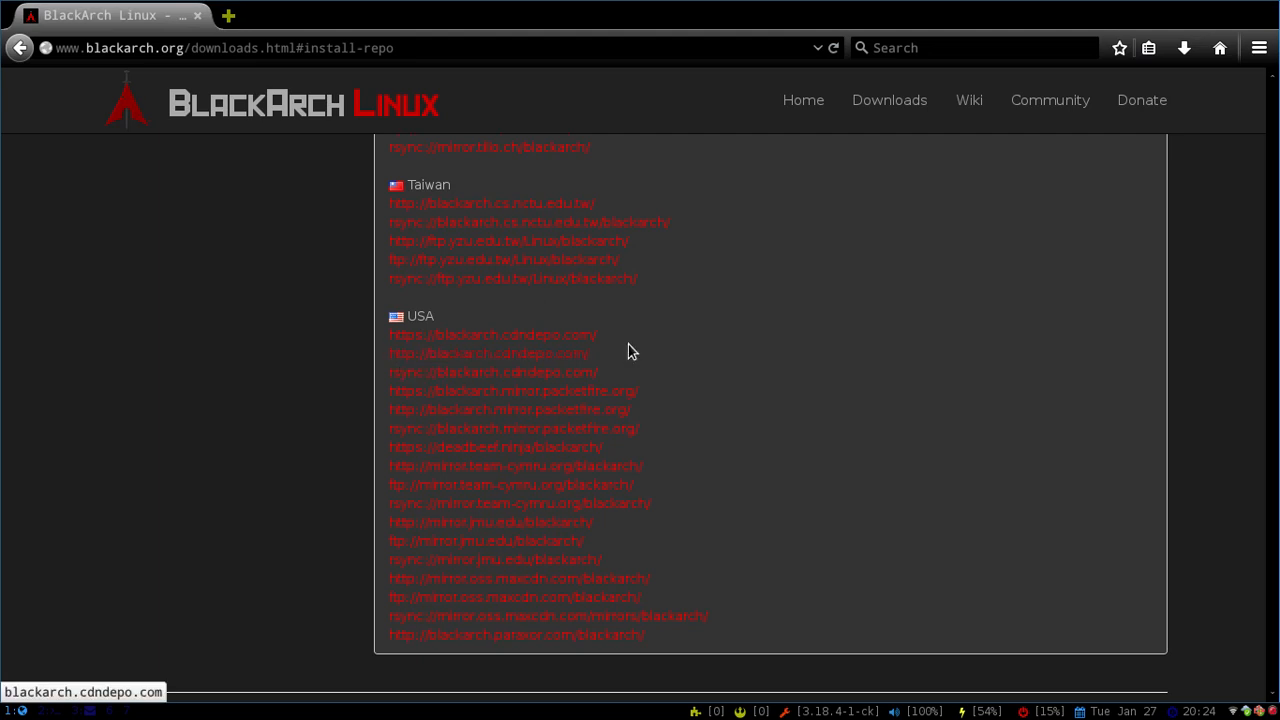
mouse_move(388, 372)
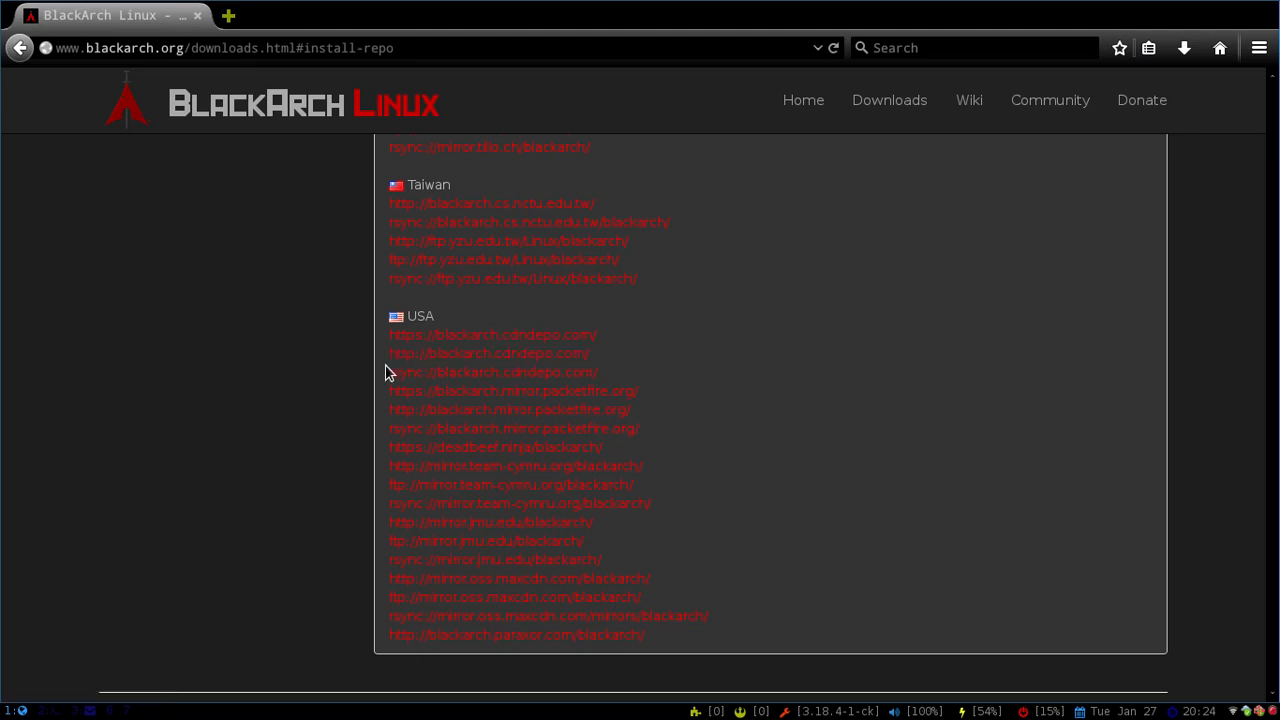
right_click(488, 352)
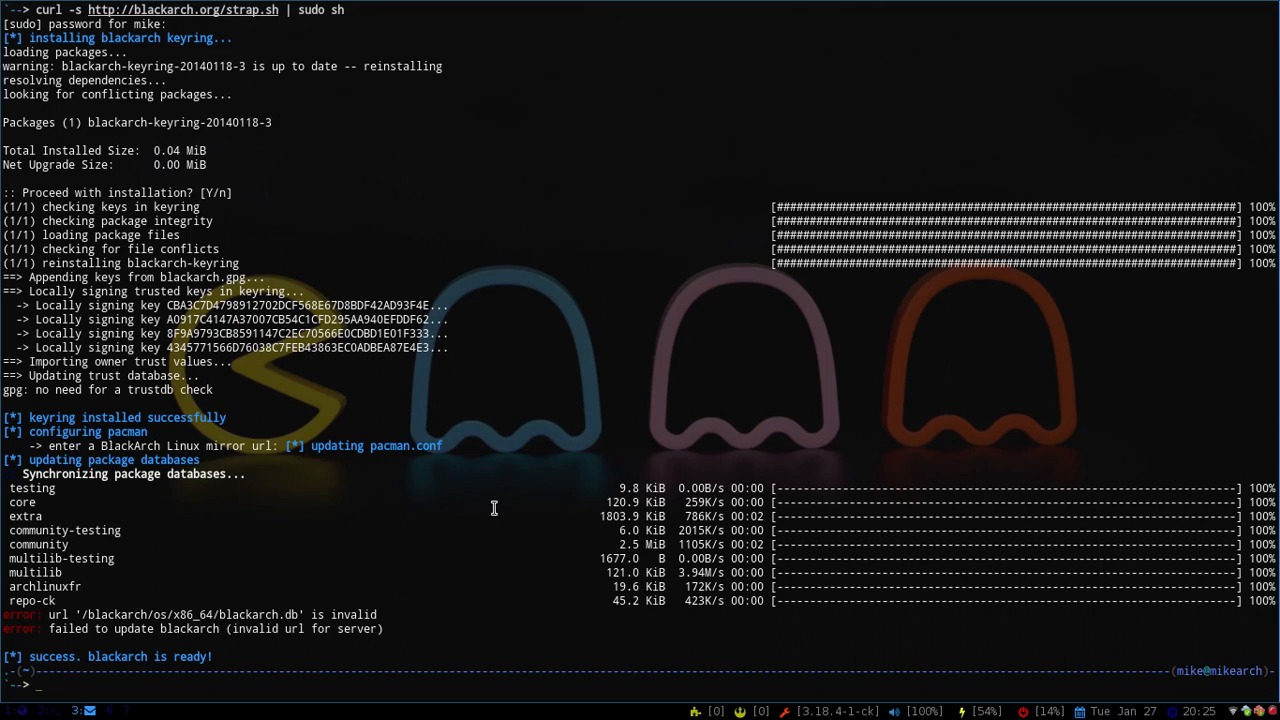
Run 'sudo gedit /etc/pacman.conf' to edit the pacman configuration as root.
type("sudo")
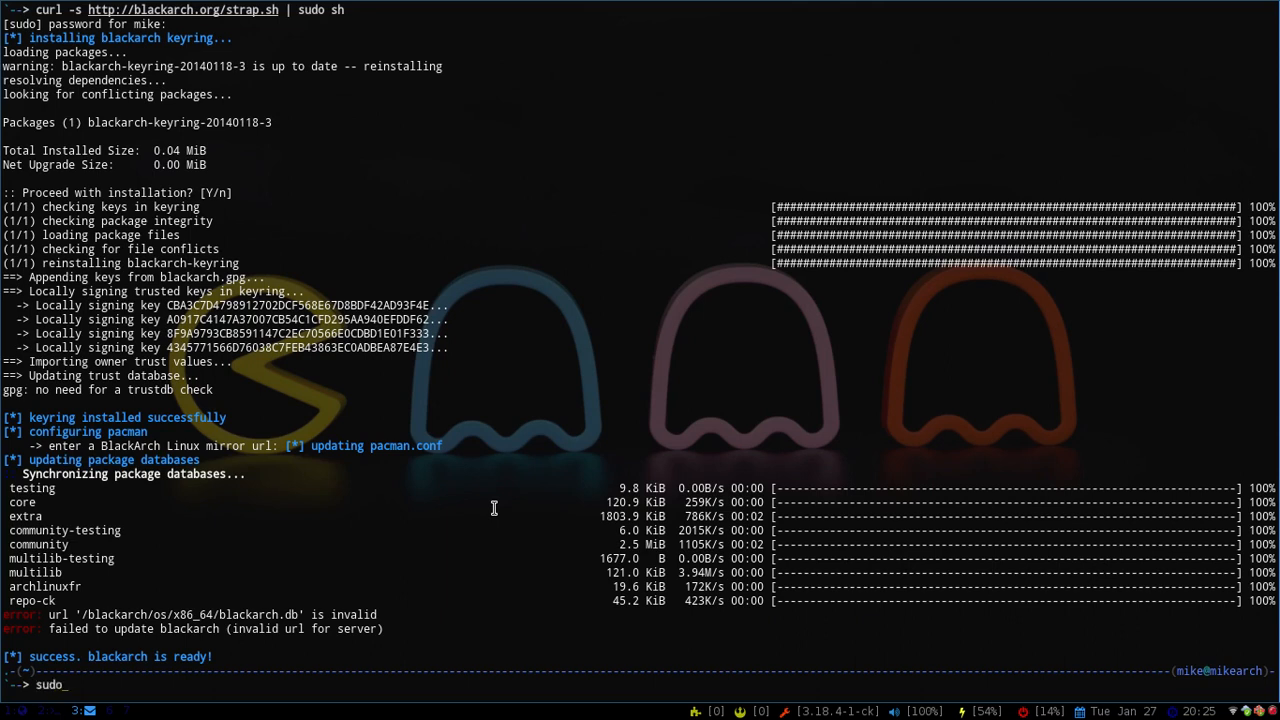
type("gedit")
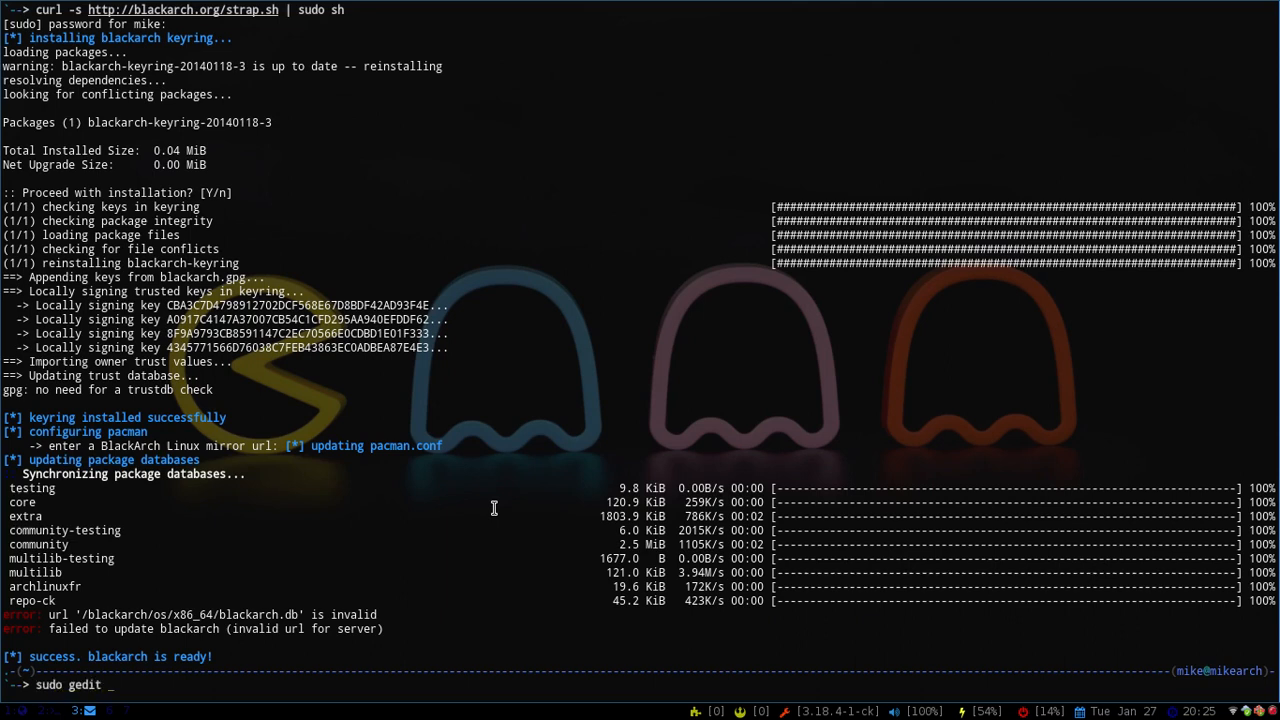
type("/etc/pacm")
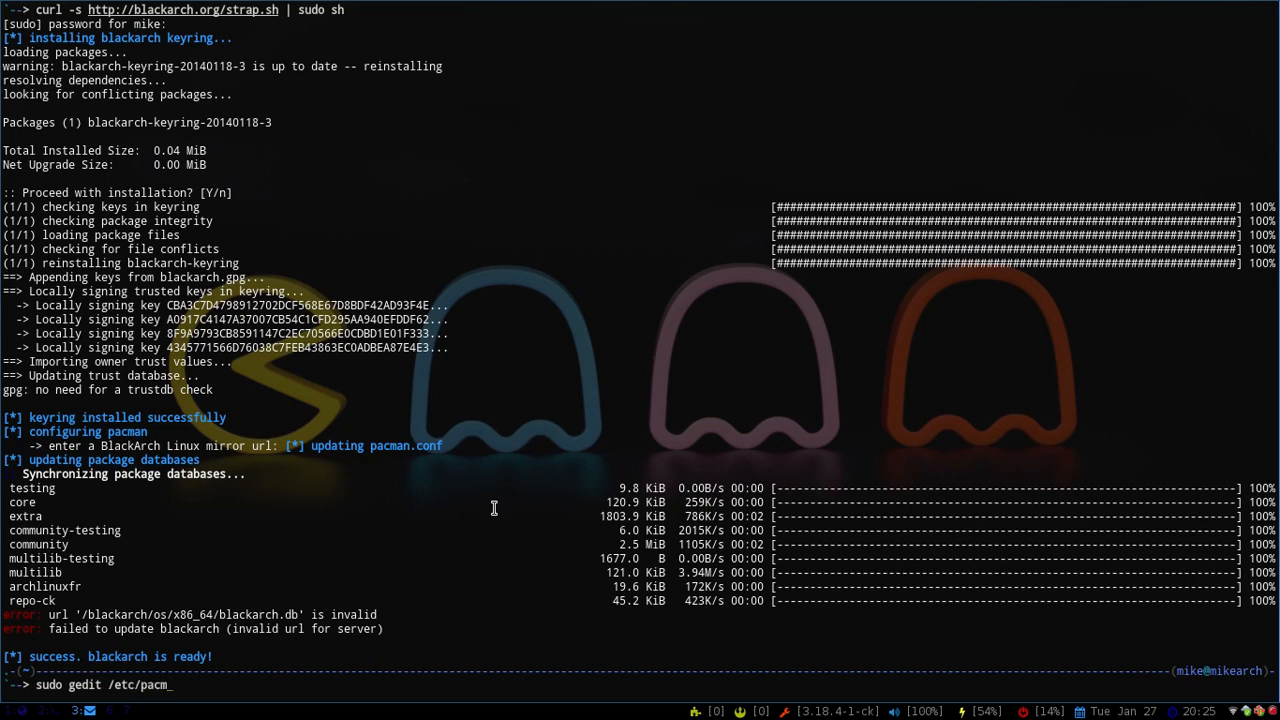
type("an.conf")
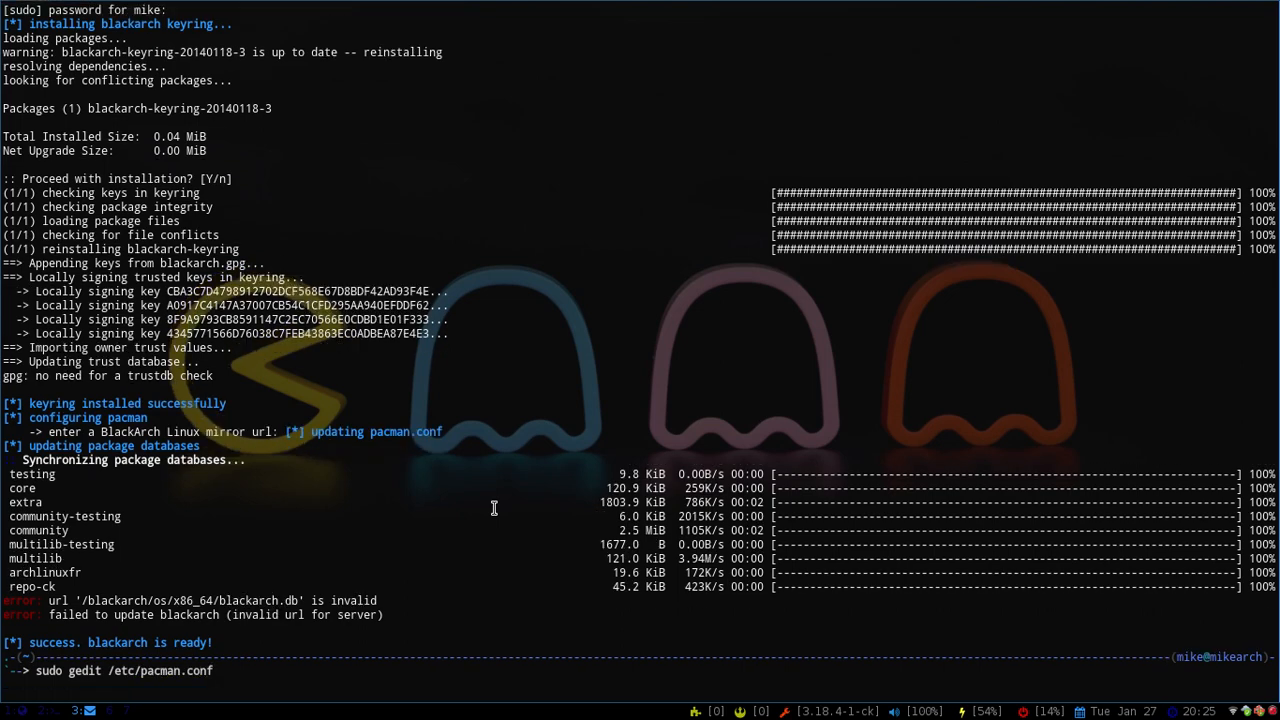
key("Return")
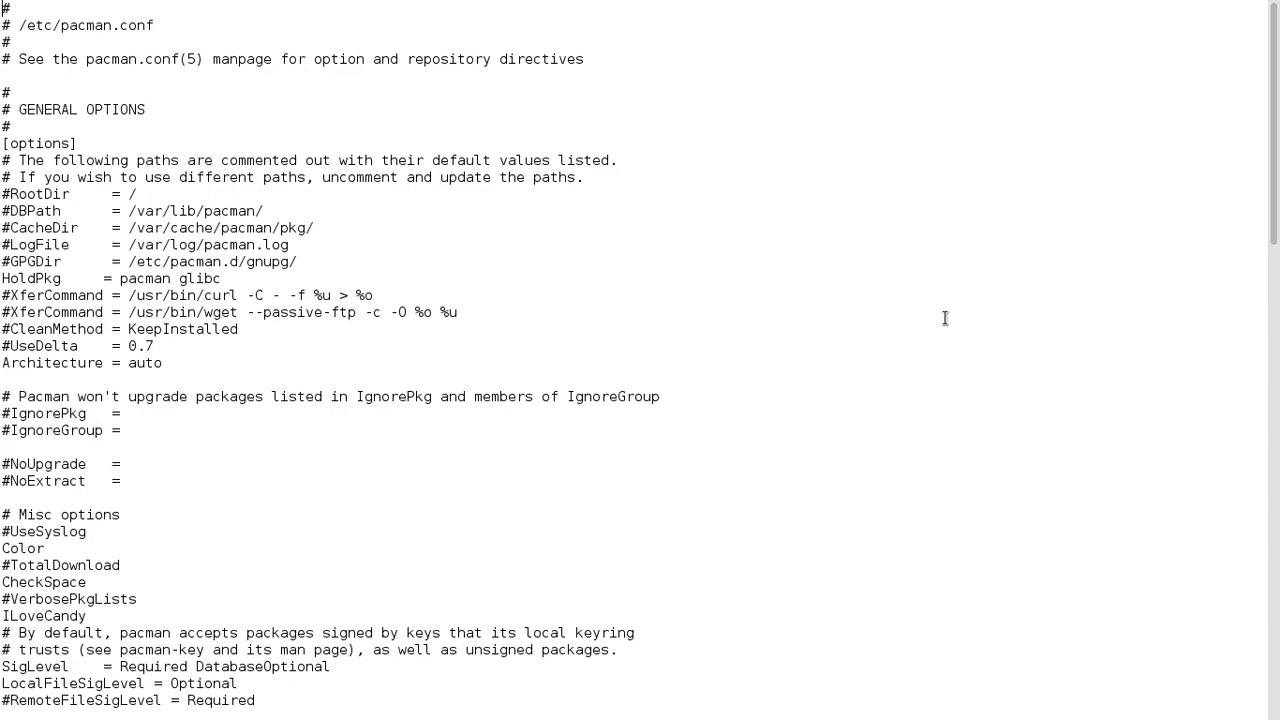
scroll("down", 3)
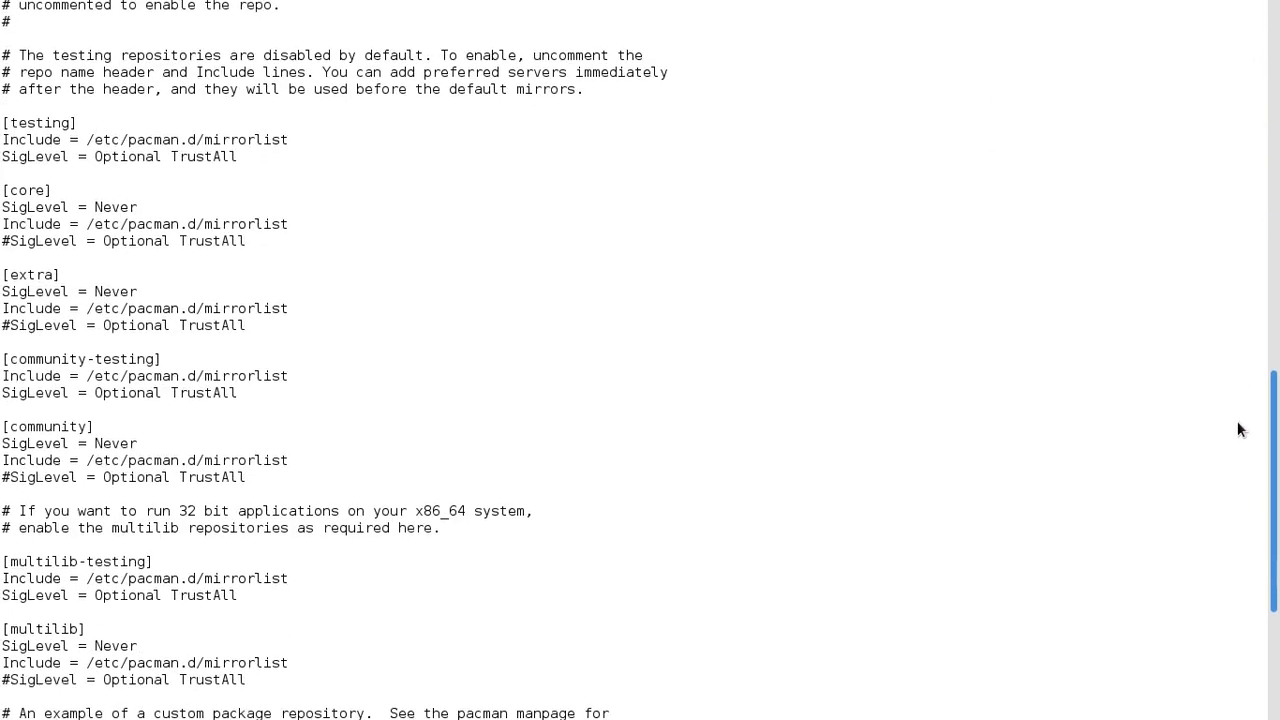
scroll("down", 3)
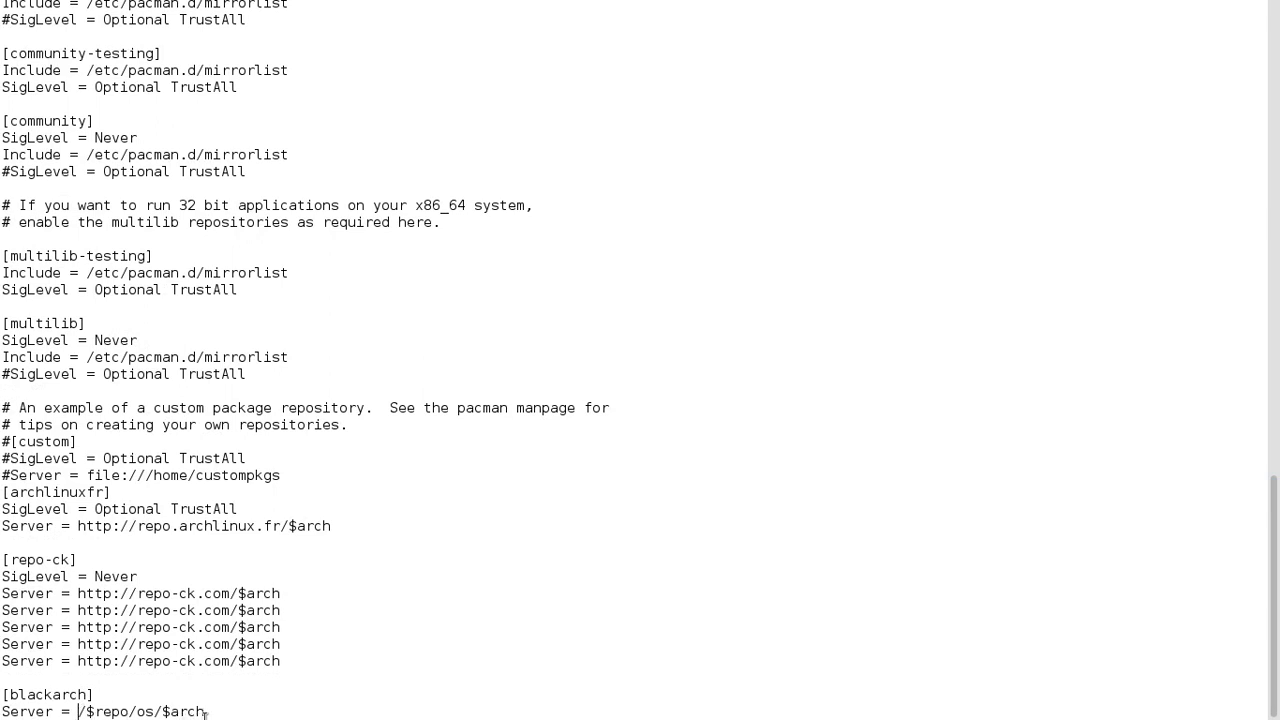
right_click(76, 712)
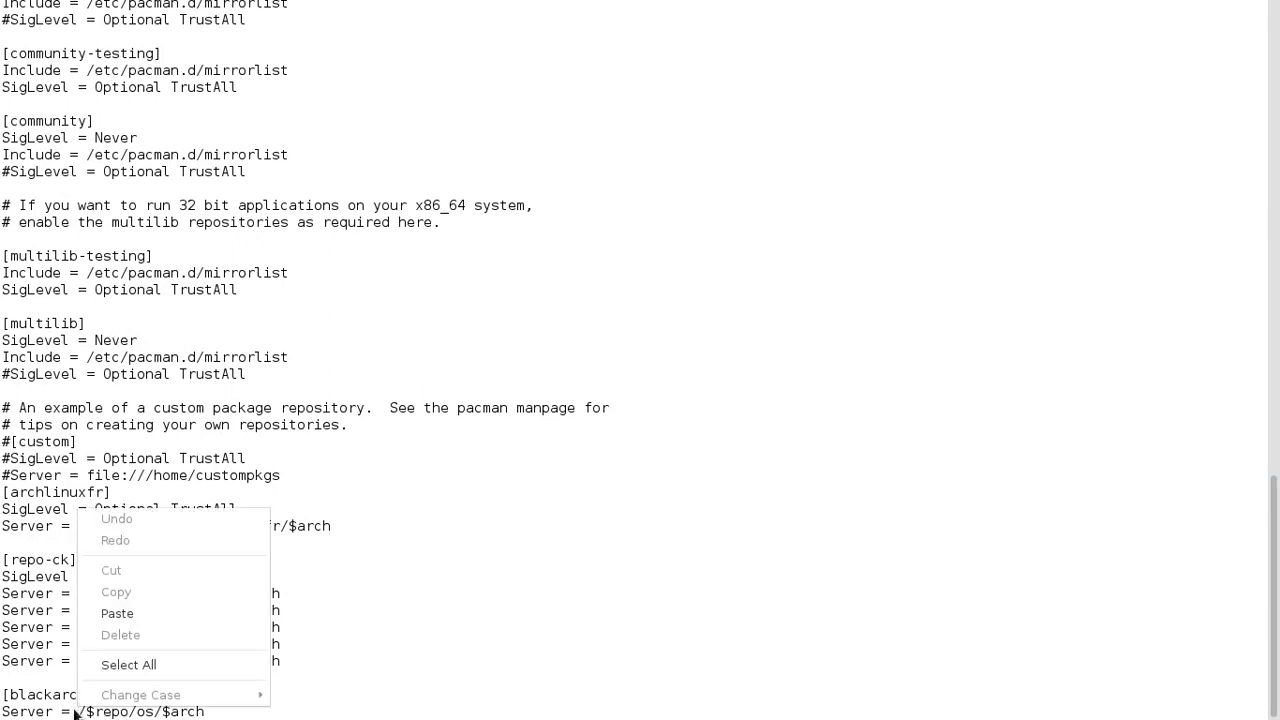
left_click(404, 296)
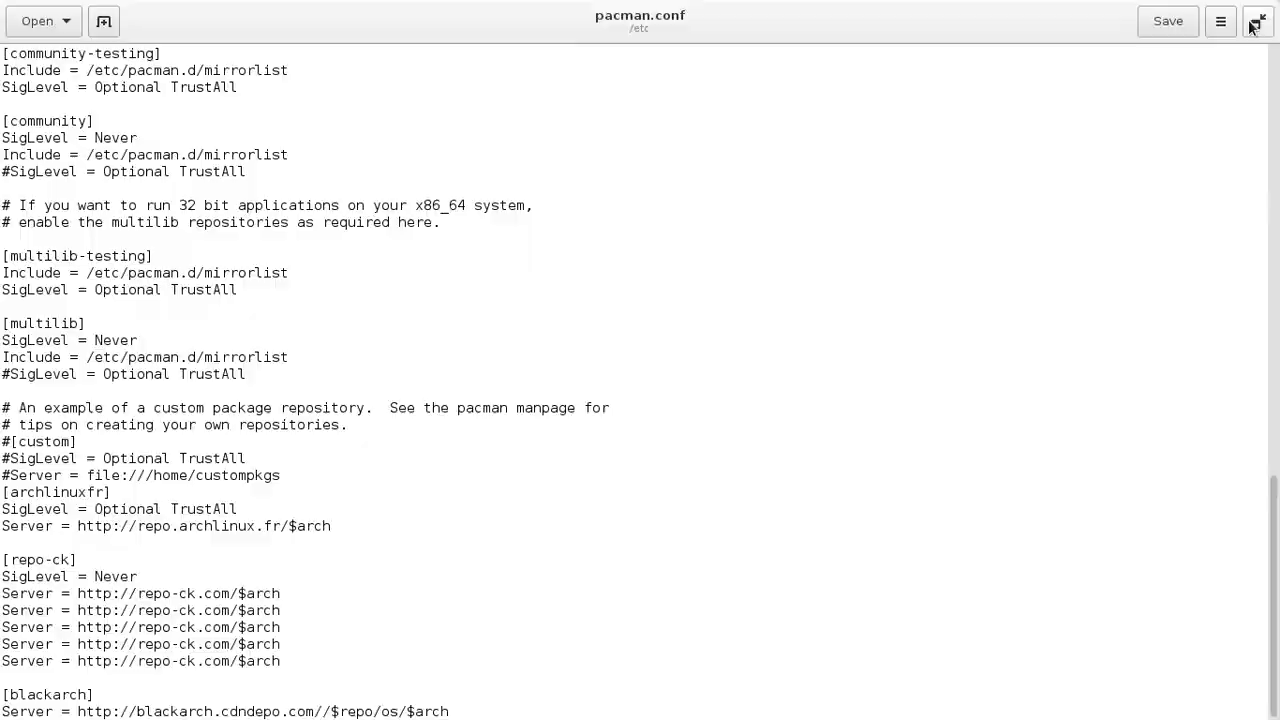
left_click(1256, 22)
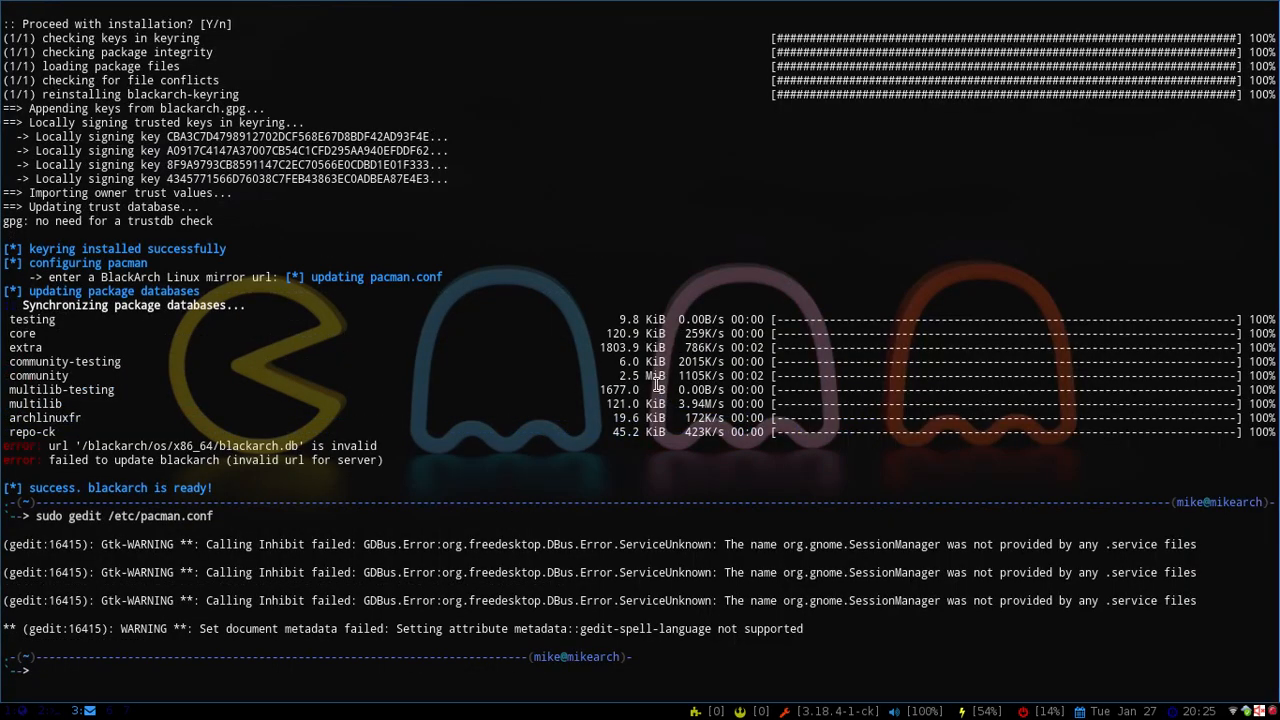
type("sudo")
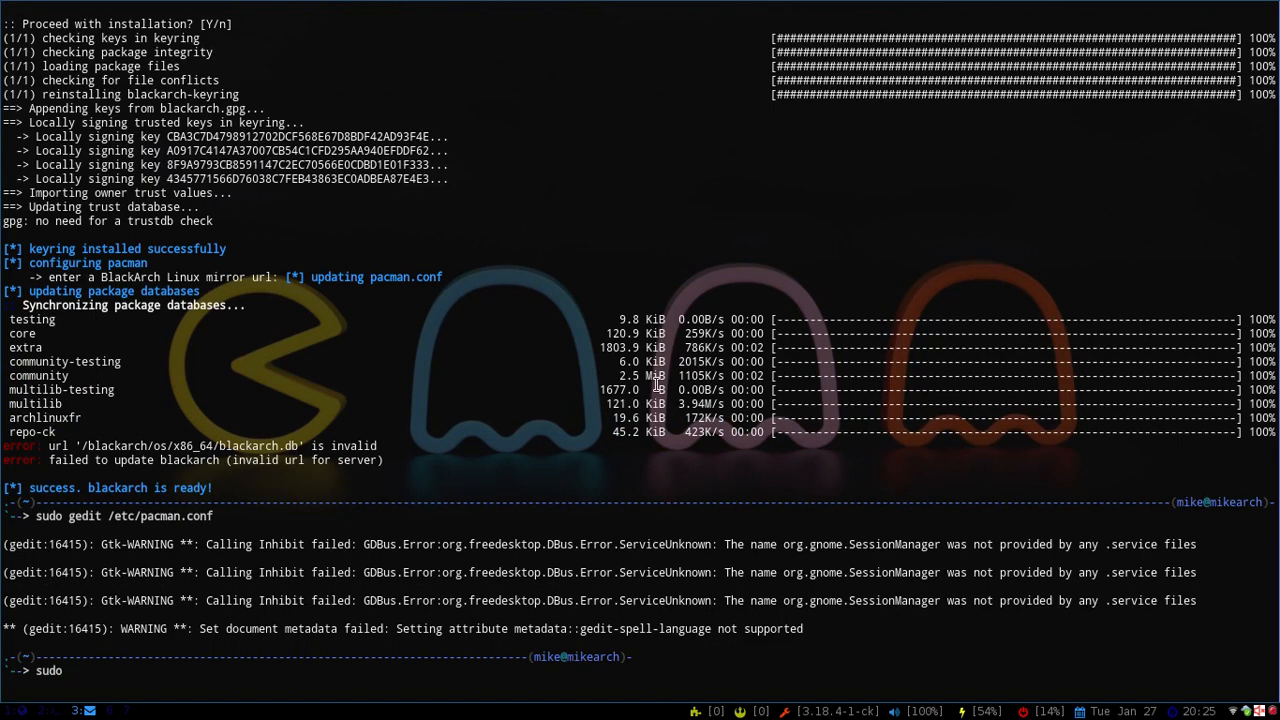
Run 'sudo pacman -Syy' so the blackarch database and signature download.
type("pacman -Syy")
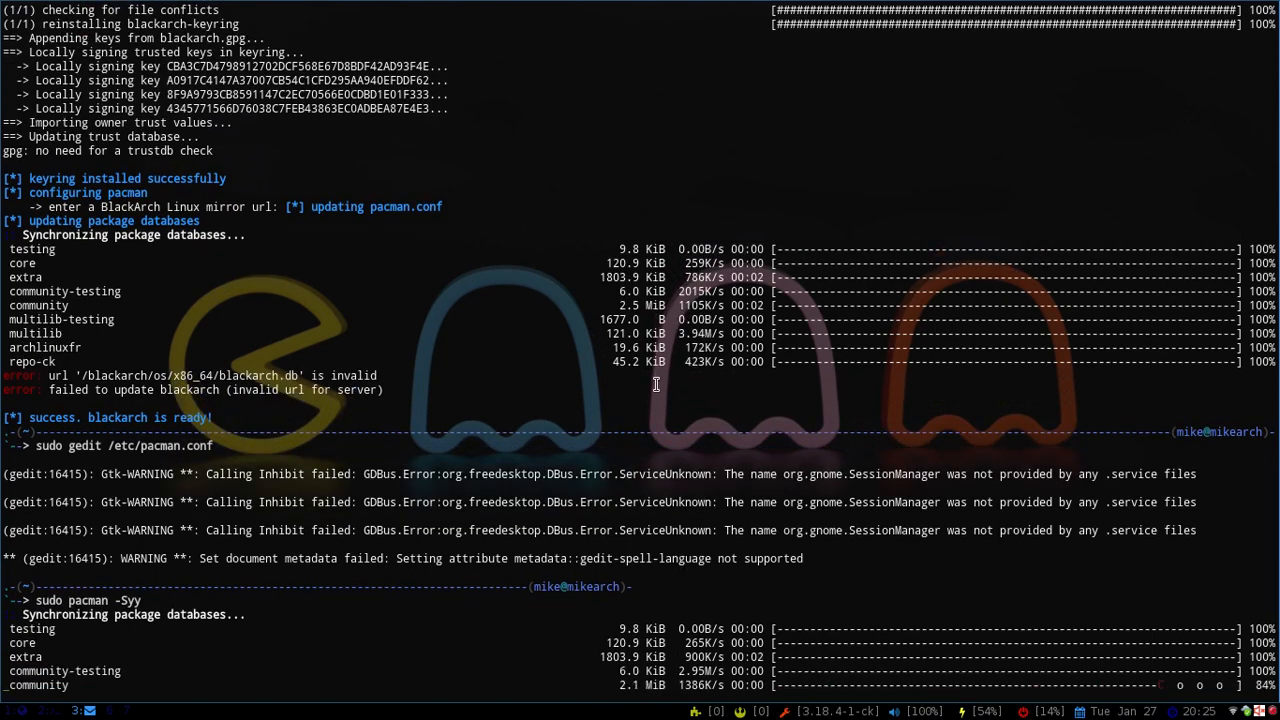
scroll("down", 3)
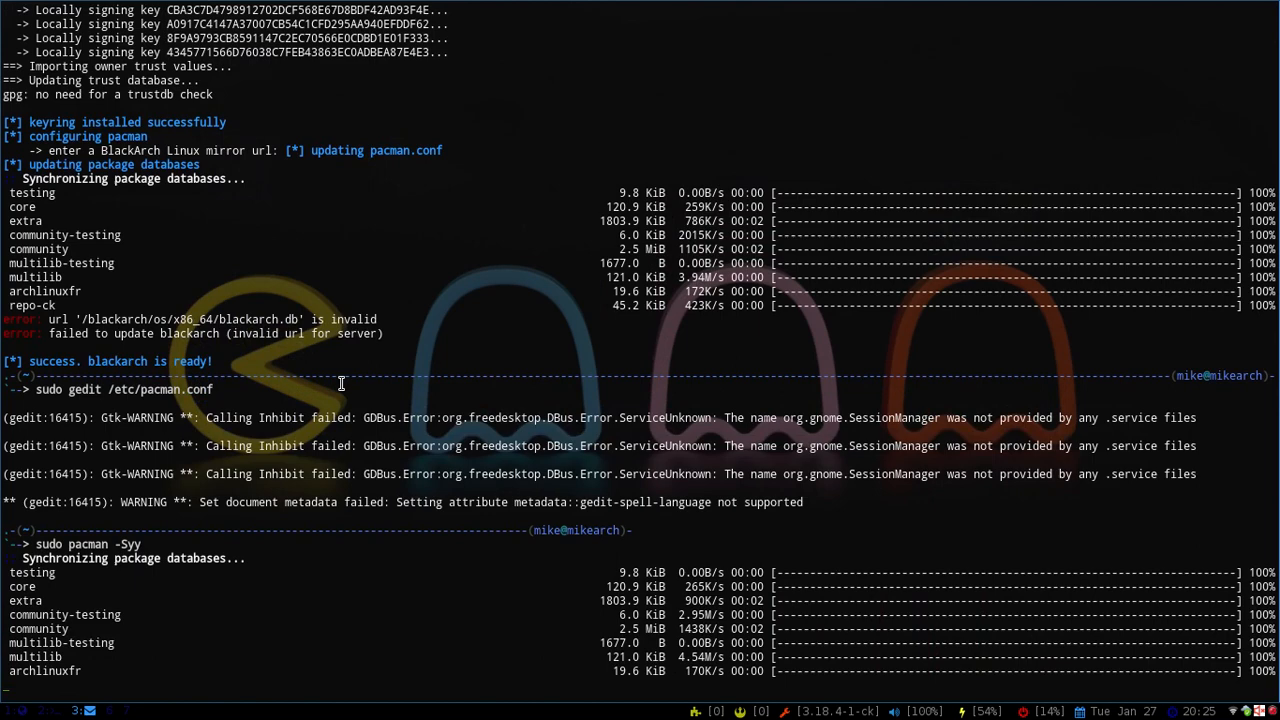
scroll("down", 3)
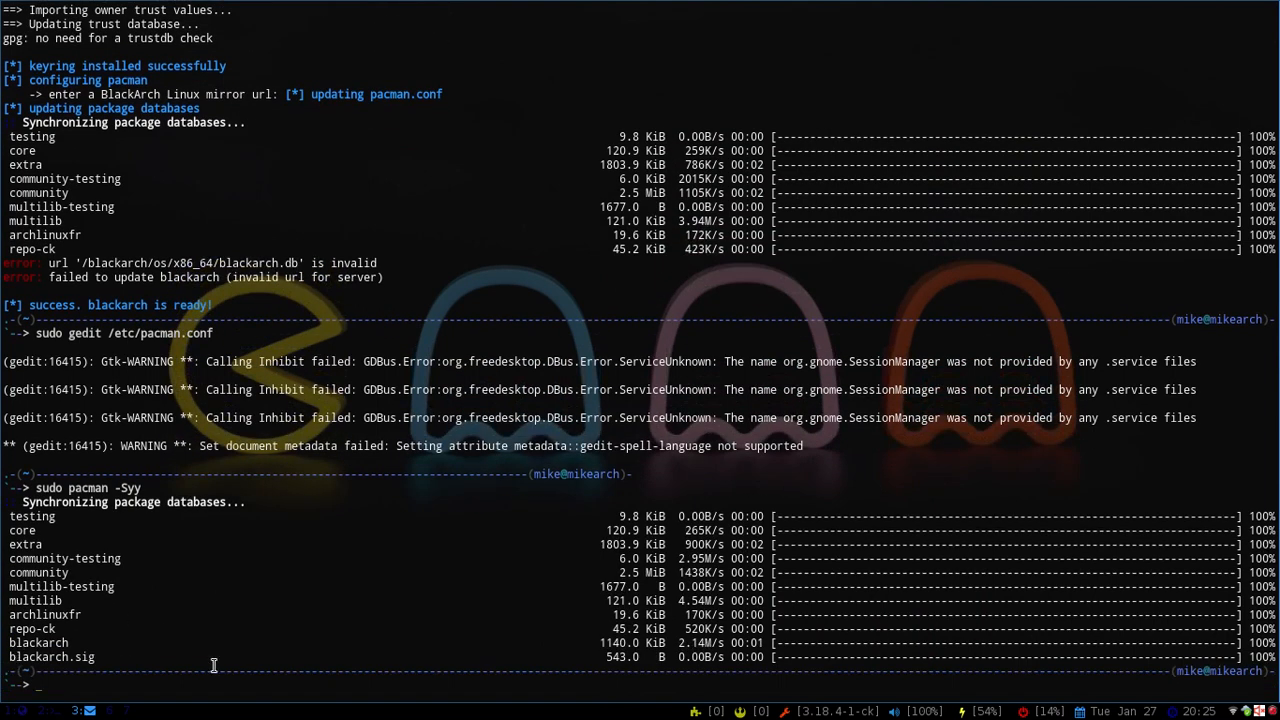
mouse_move(84, 660)
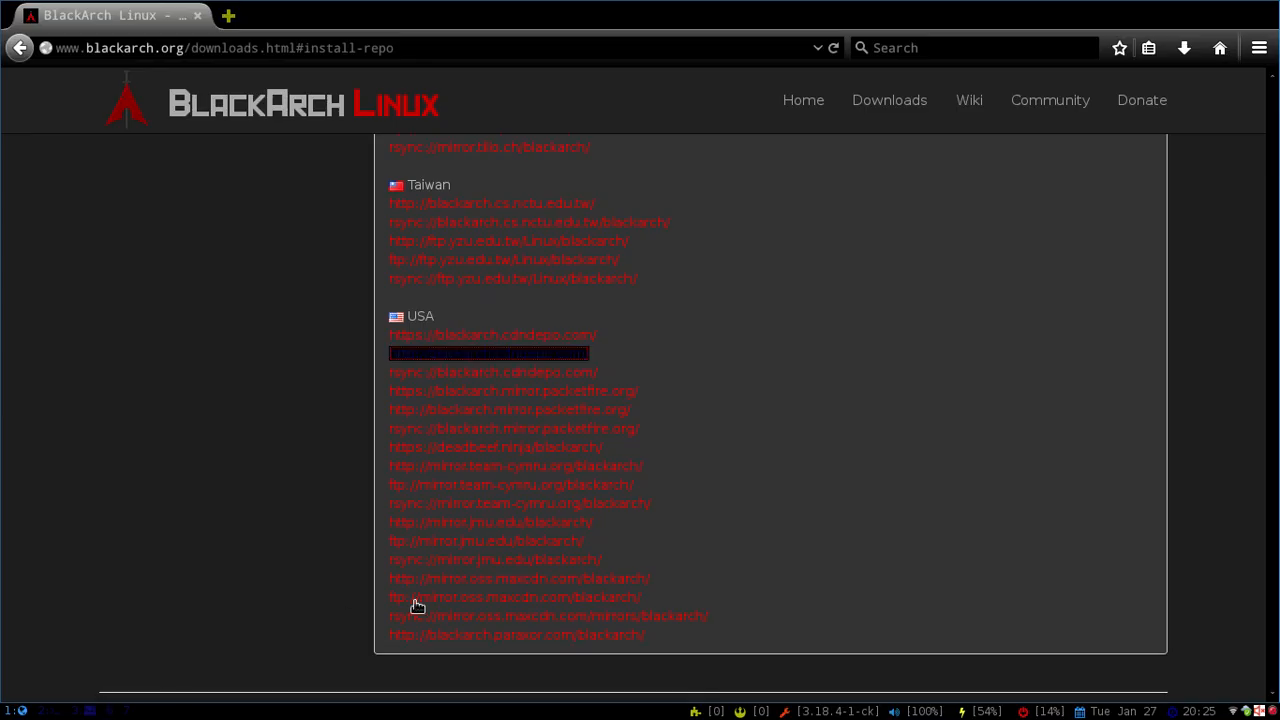
Scroll the downloads page to the pacman commands under 'Installing on top of ArchLinux'.
scroll("up", 3)
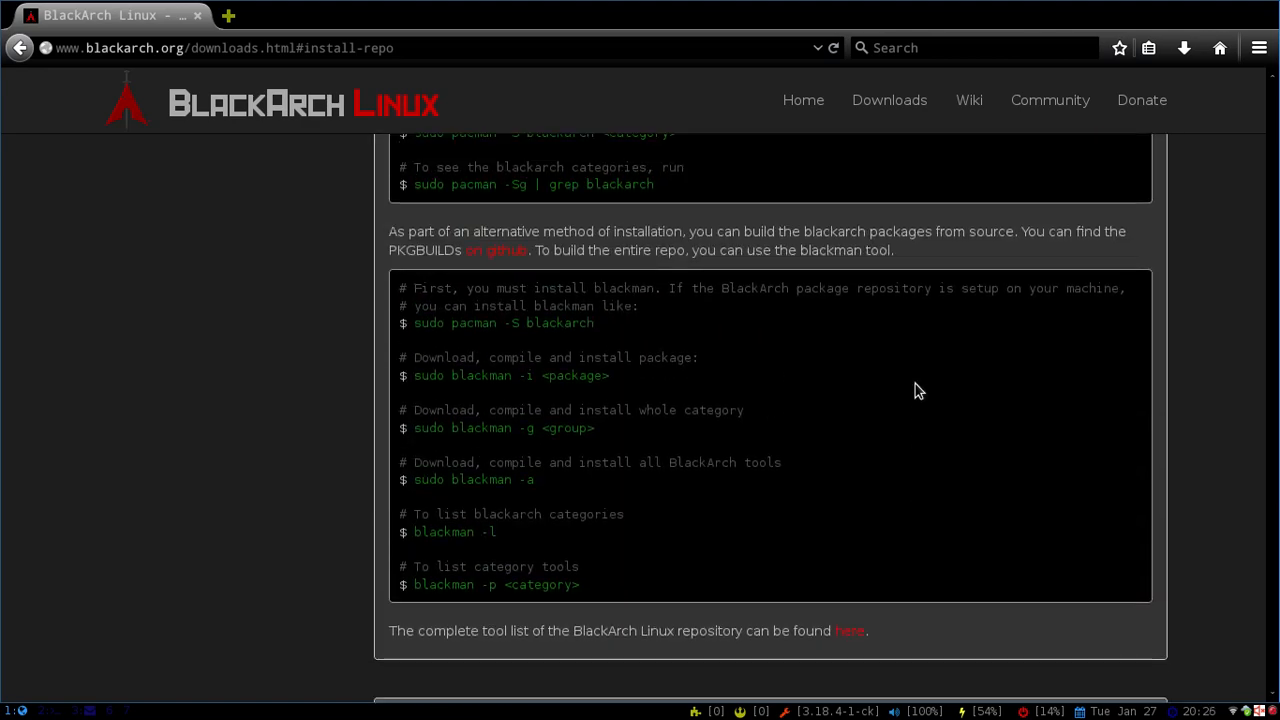
scroll("up", 3)
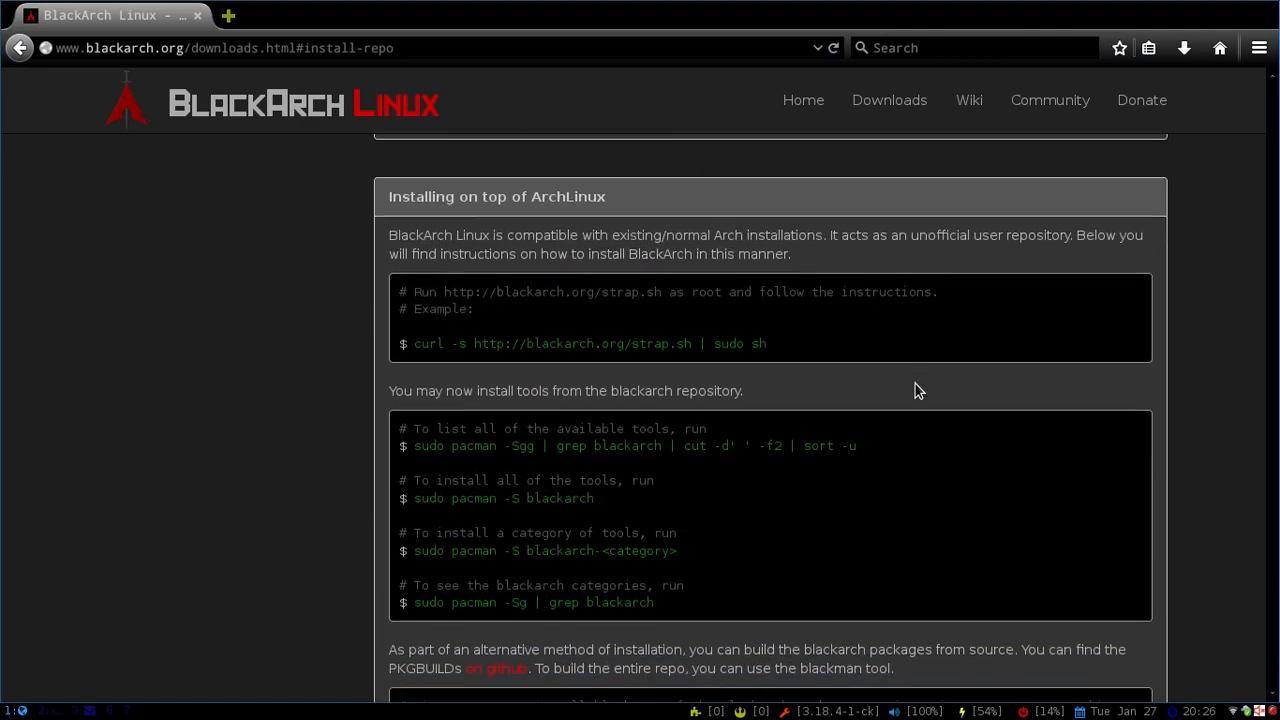
scroll("down", 3)
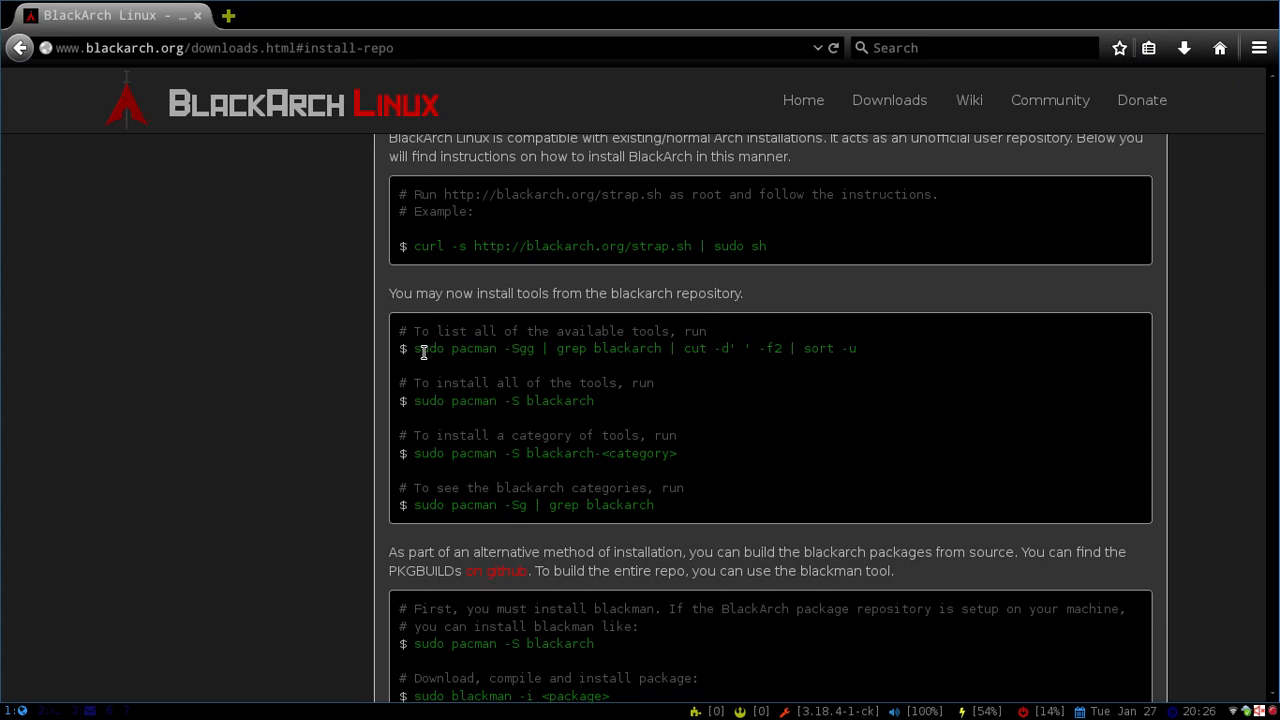
mouse_move(528, 376)
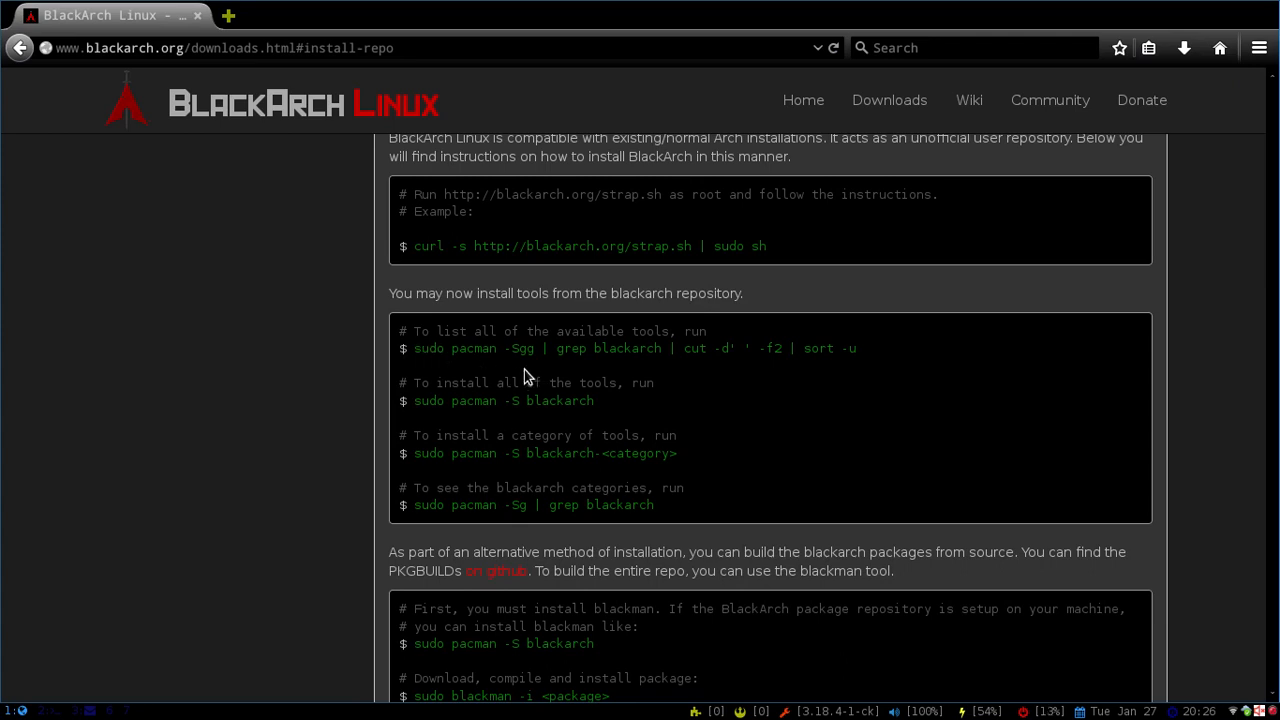
mouse_move(548, 368)
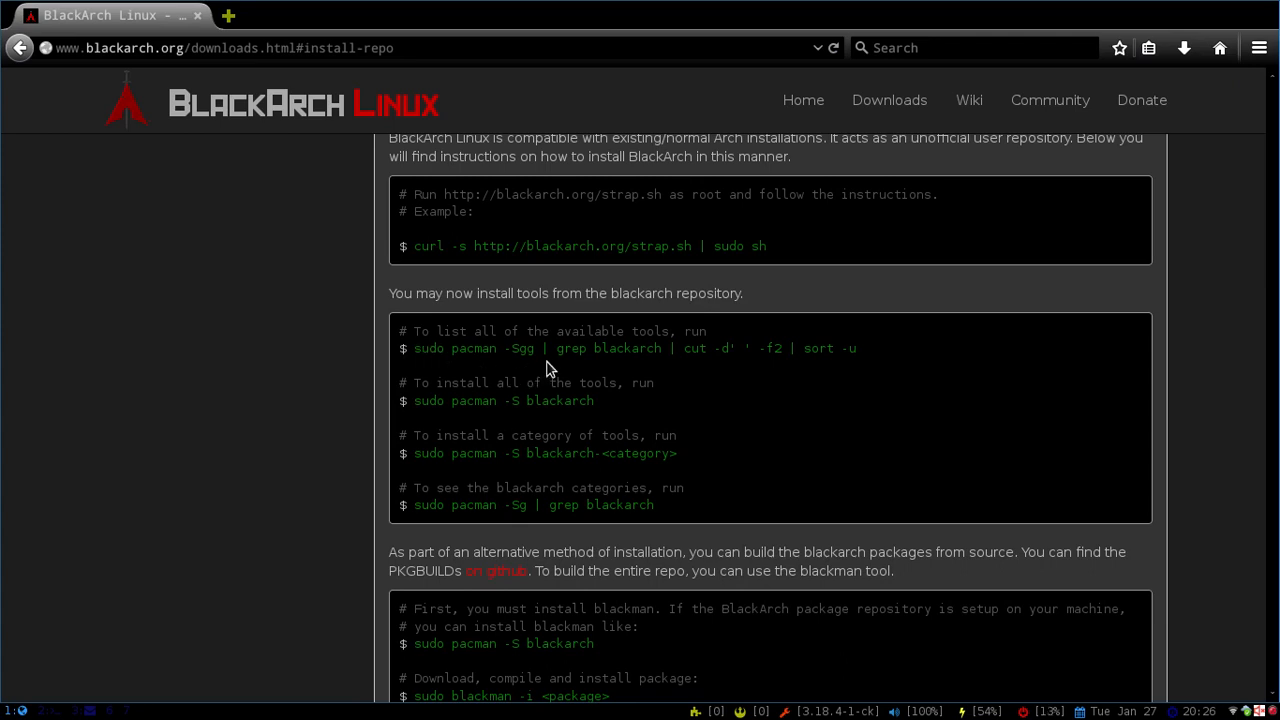
mouse_move(656, 374)
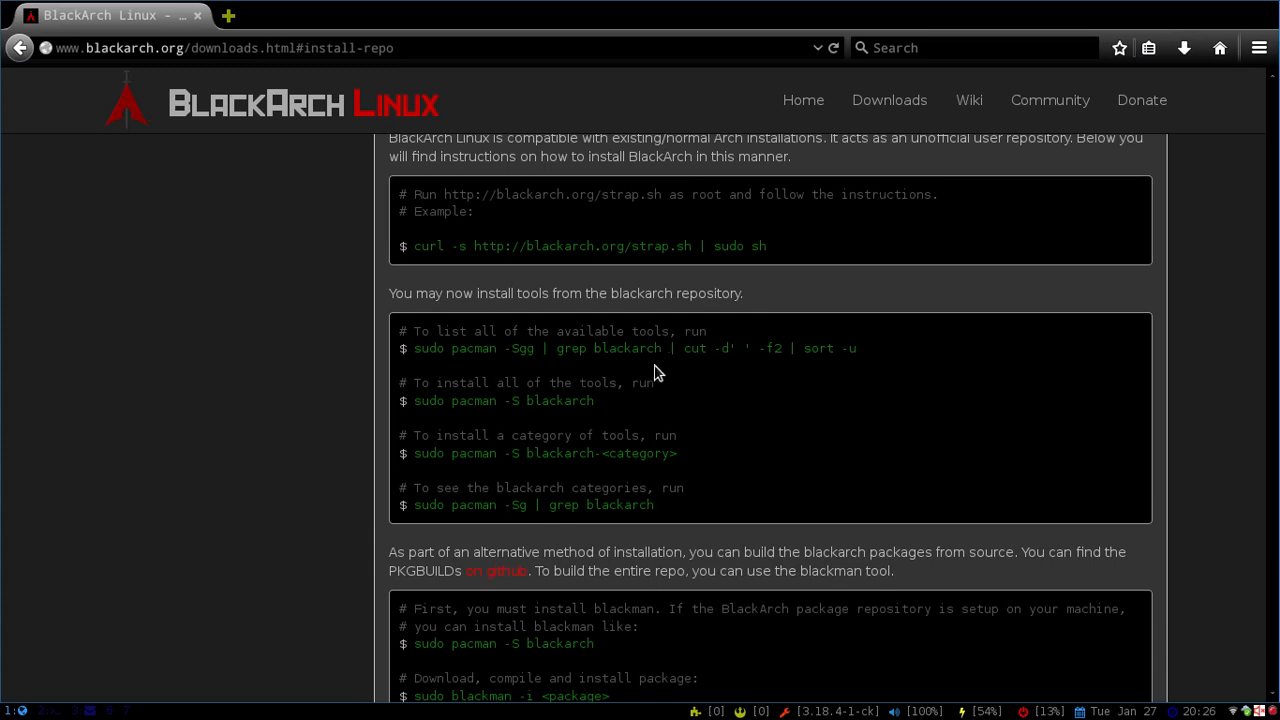
mouse_move(678, 368)
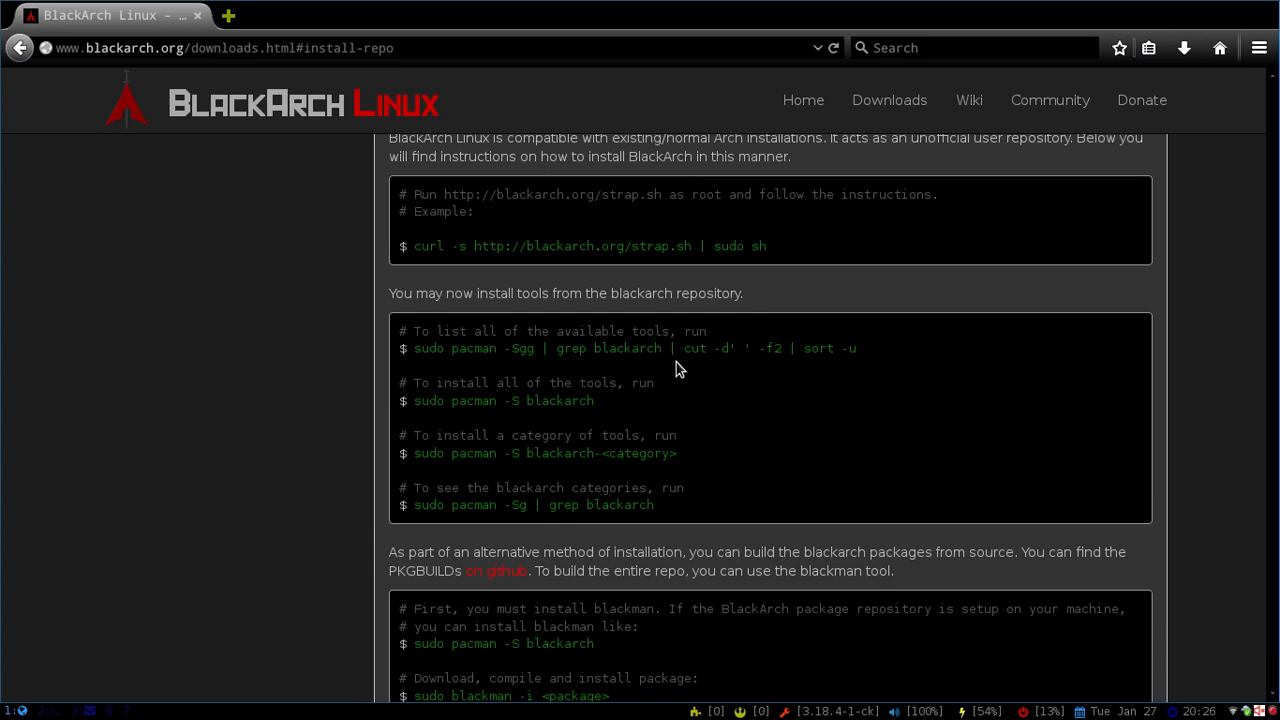
mouse_move(732, 364)
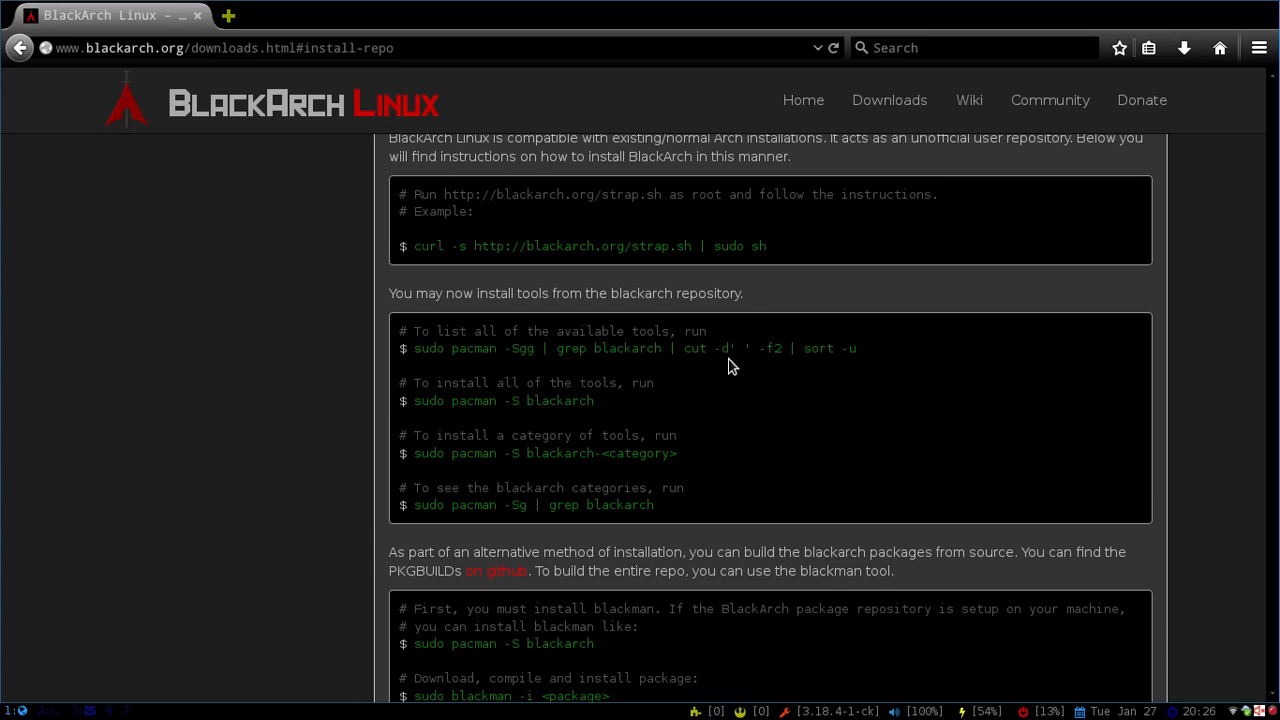
mouse_move(764, 368)
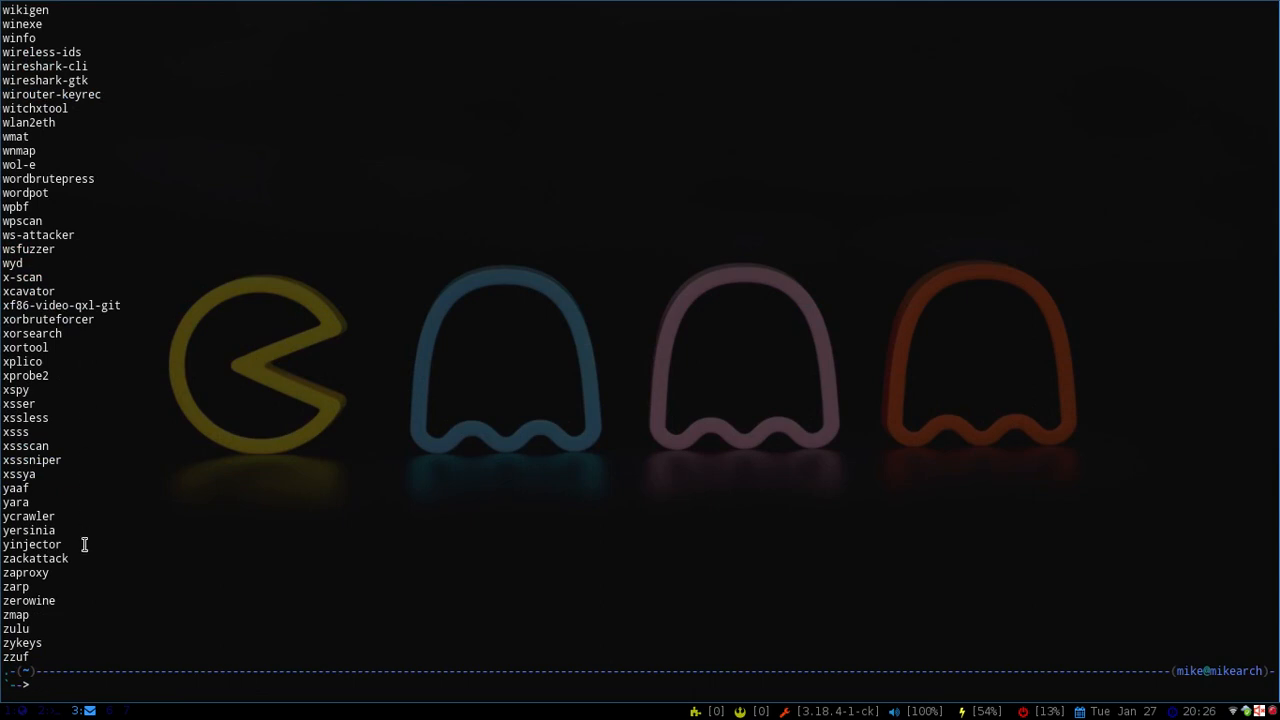
mouse_move(152, 328)
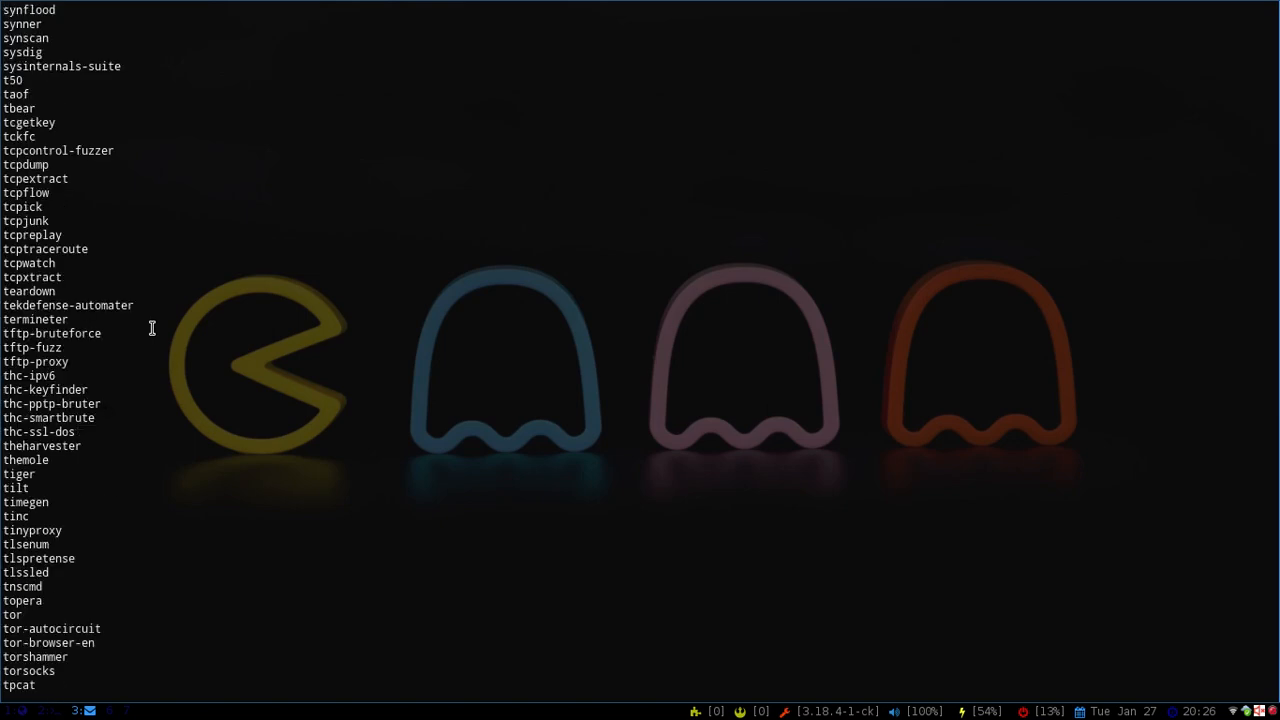
Scroll through the sorted output of 'pacman -Sgg | grep blackarch | cut -d' ' -f2 | sort -u'.
scroll("up", 3)
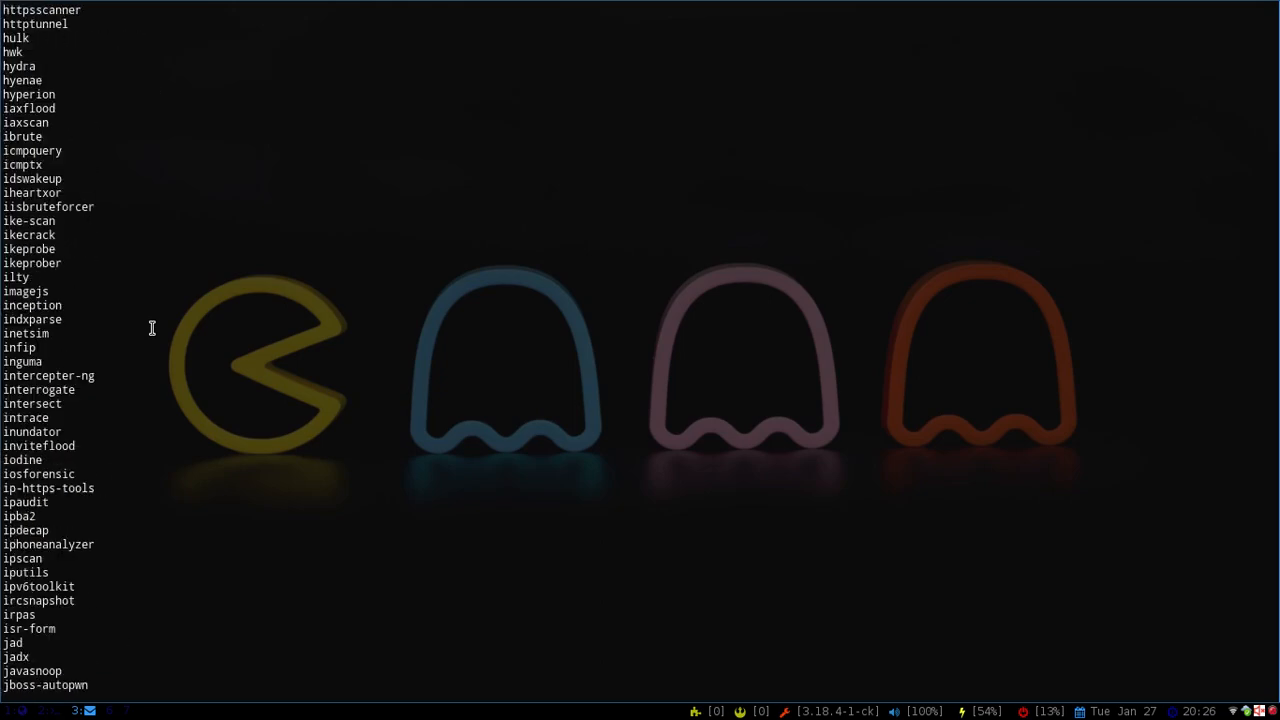
scroll("up", 3)
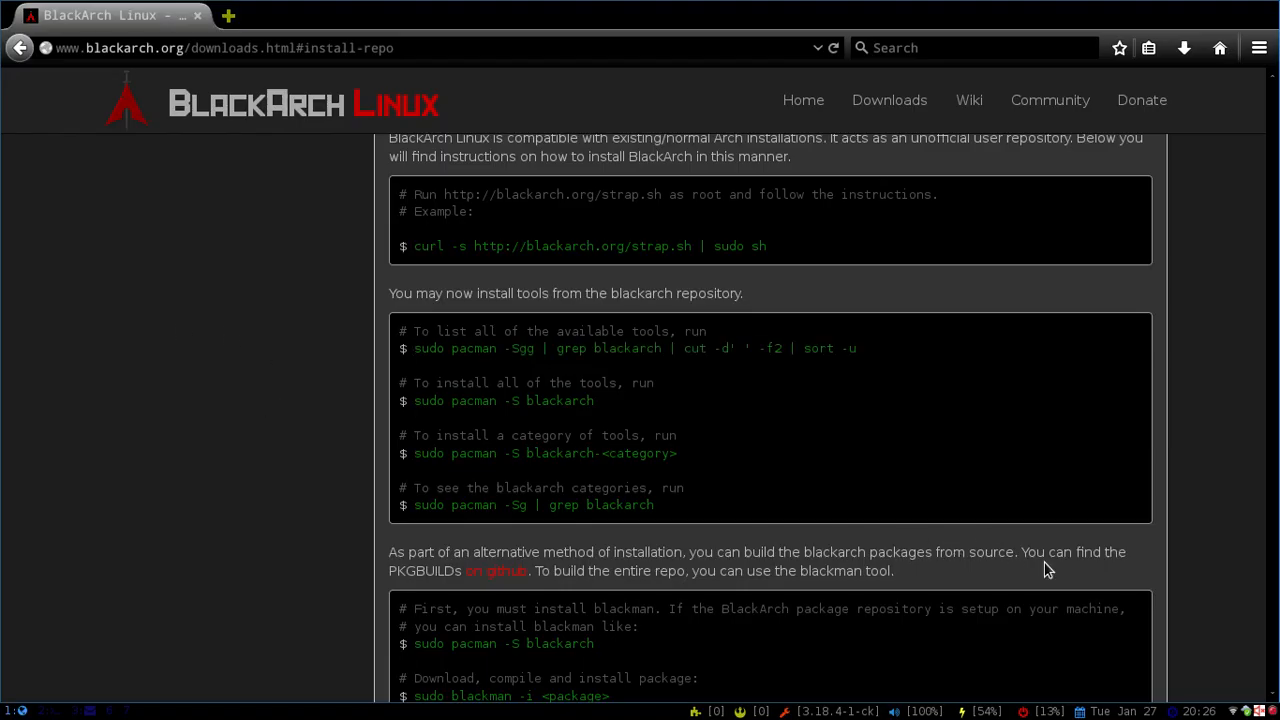
Follow the 'here' link after 'The complete tool list' to the BlackArch Tools page.
scroll("down", 3)
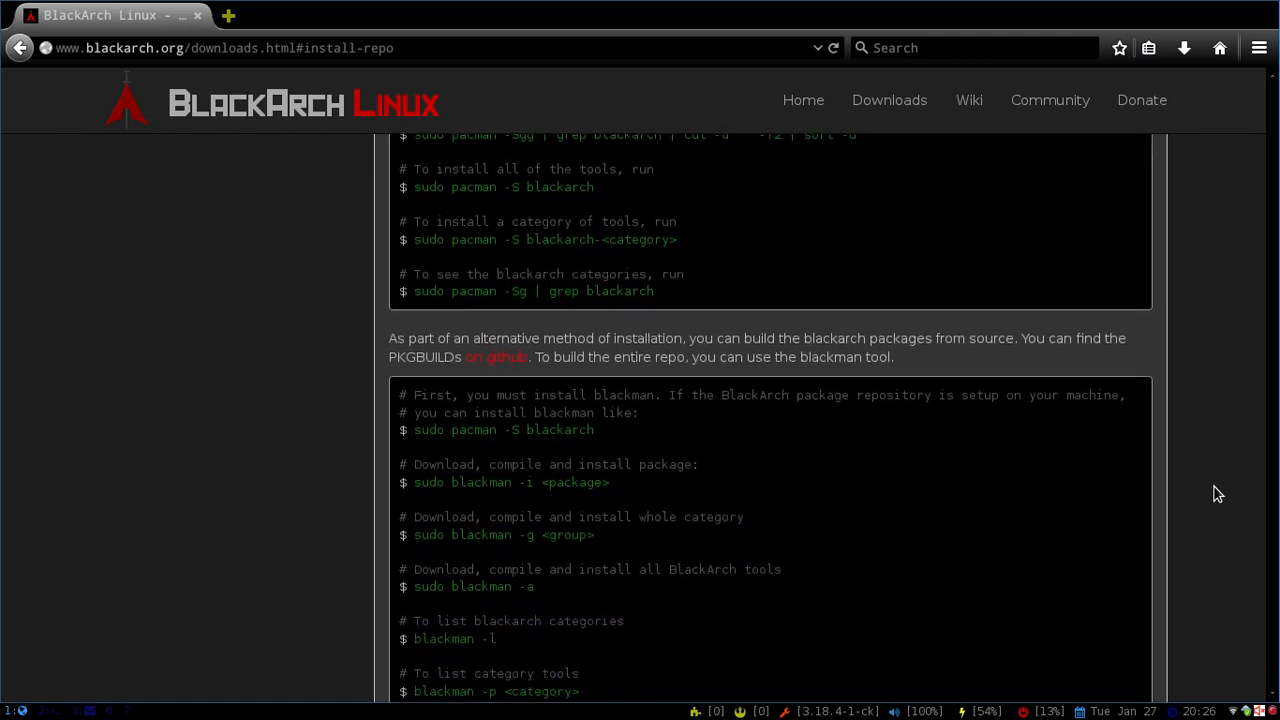
scroll("down", 3)
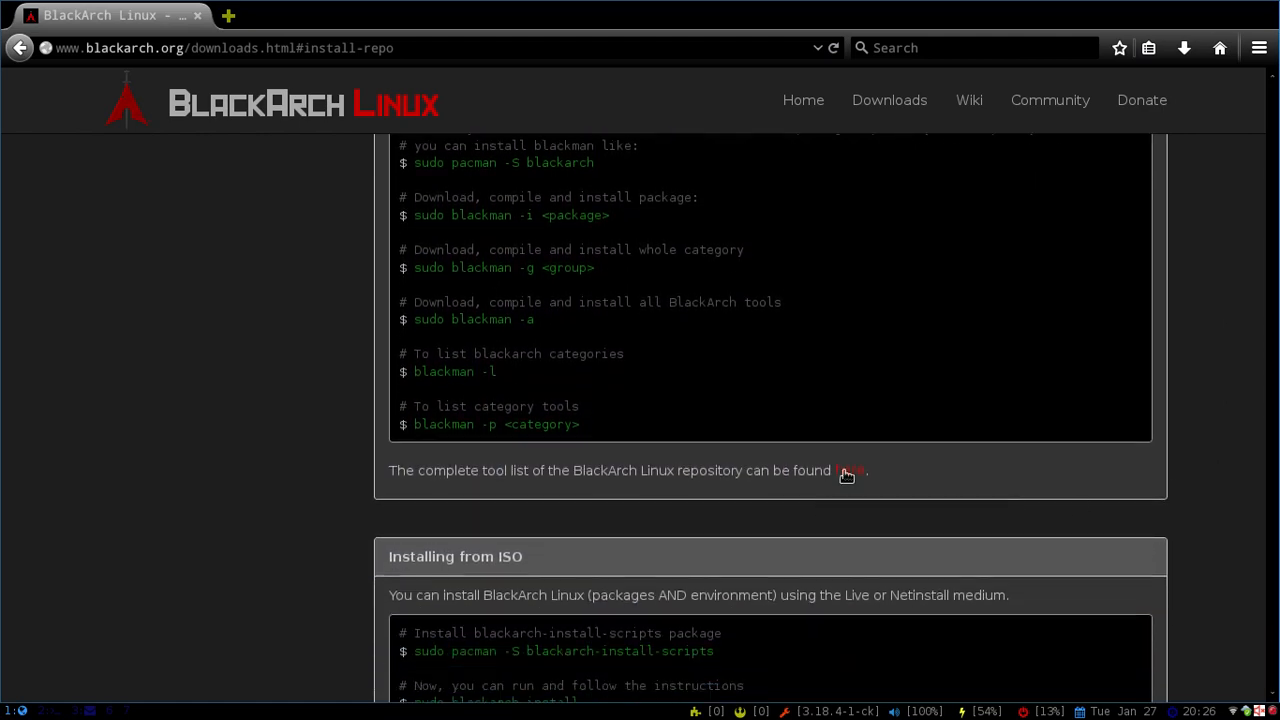
left_click(848, 470)
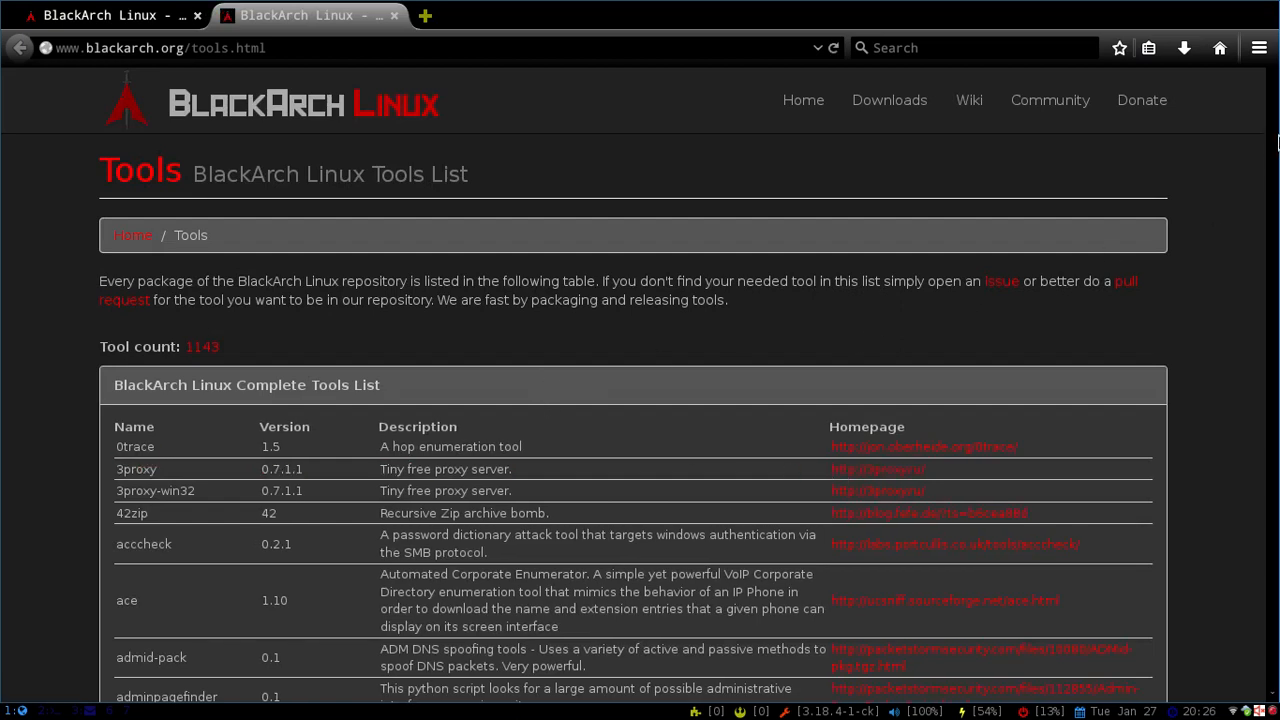
scroll("down", 3)
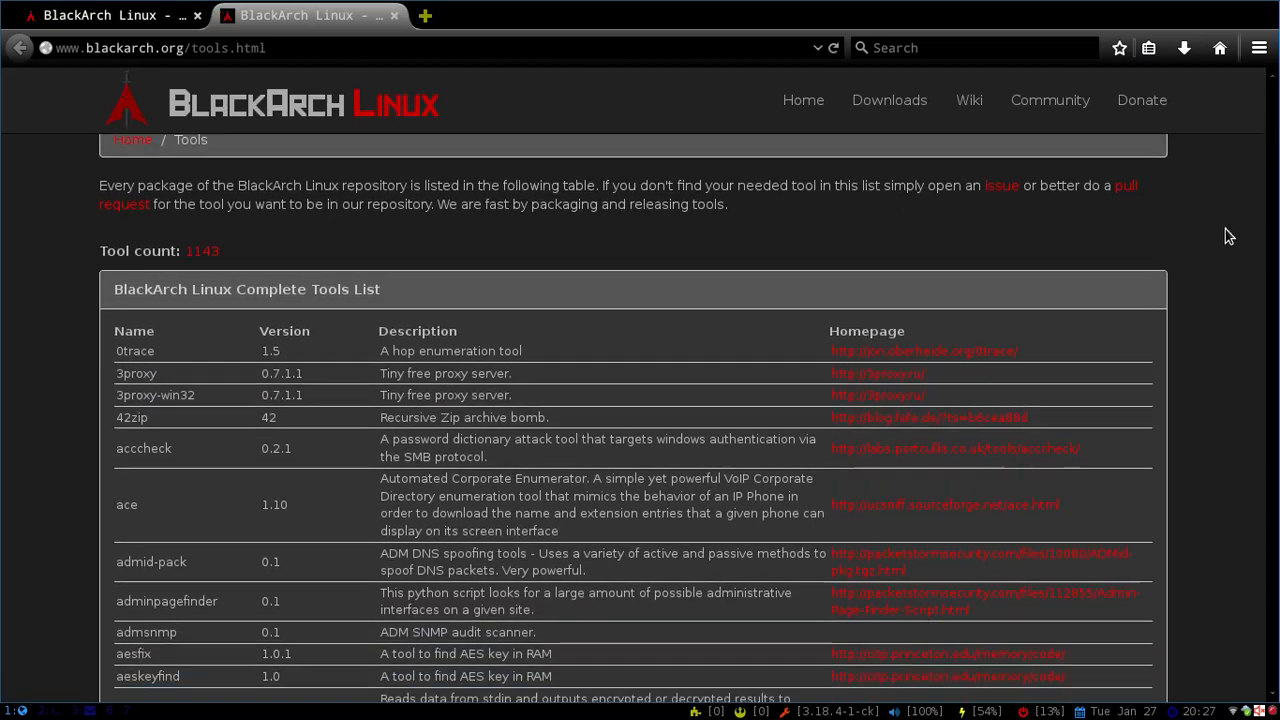
scroll("down", 3)
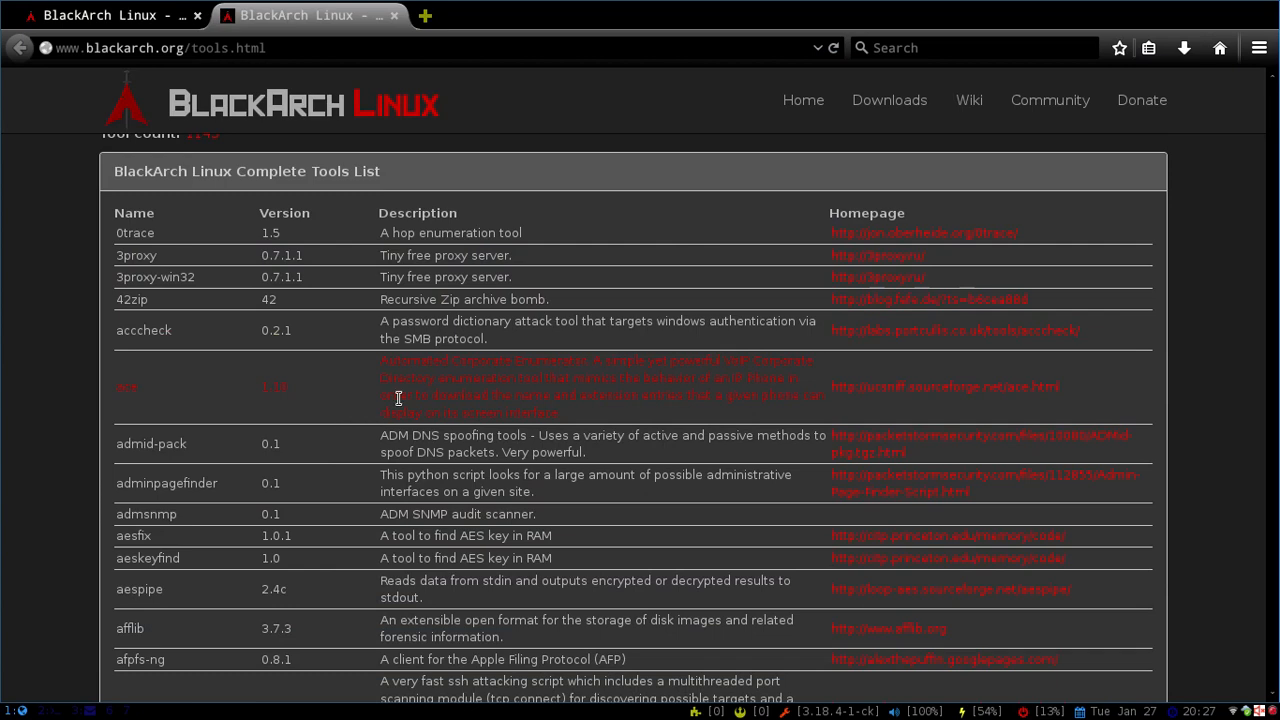
mouse_move(4, 388)
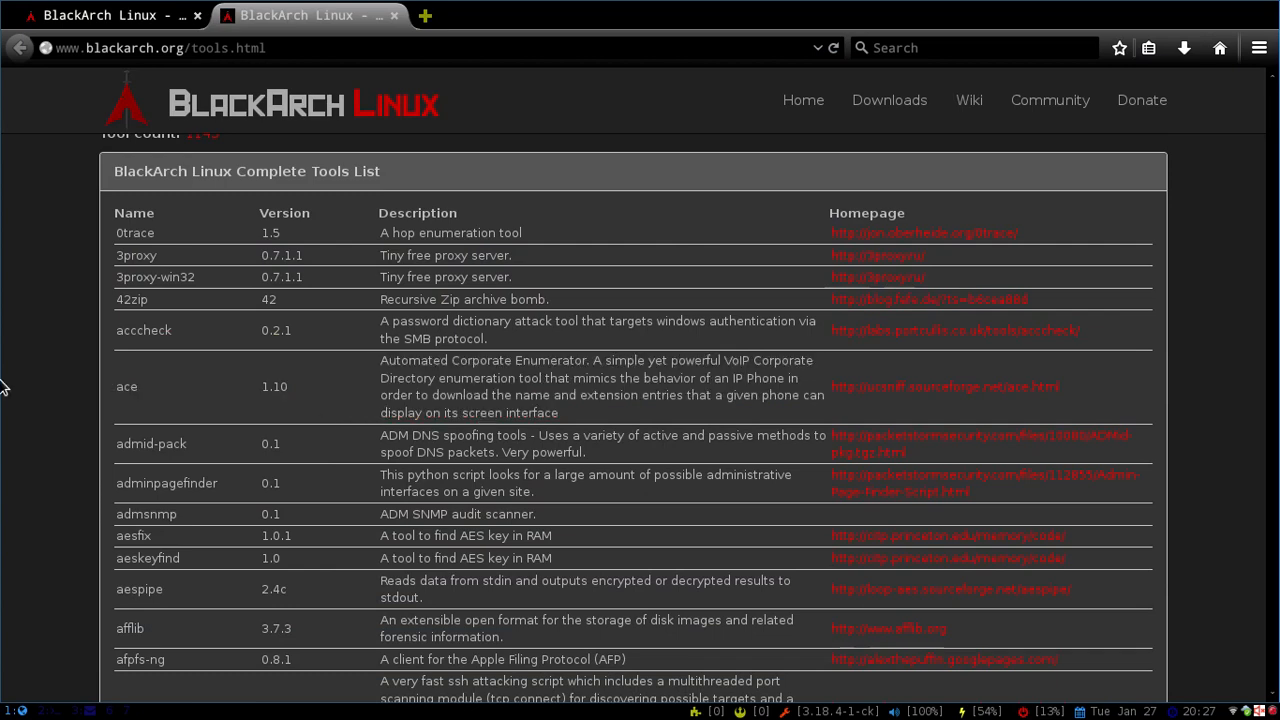
scroll("down", 3)
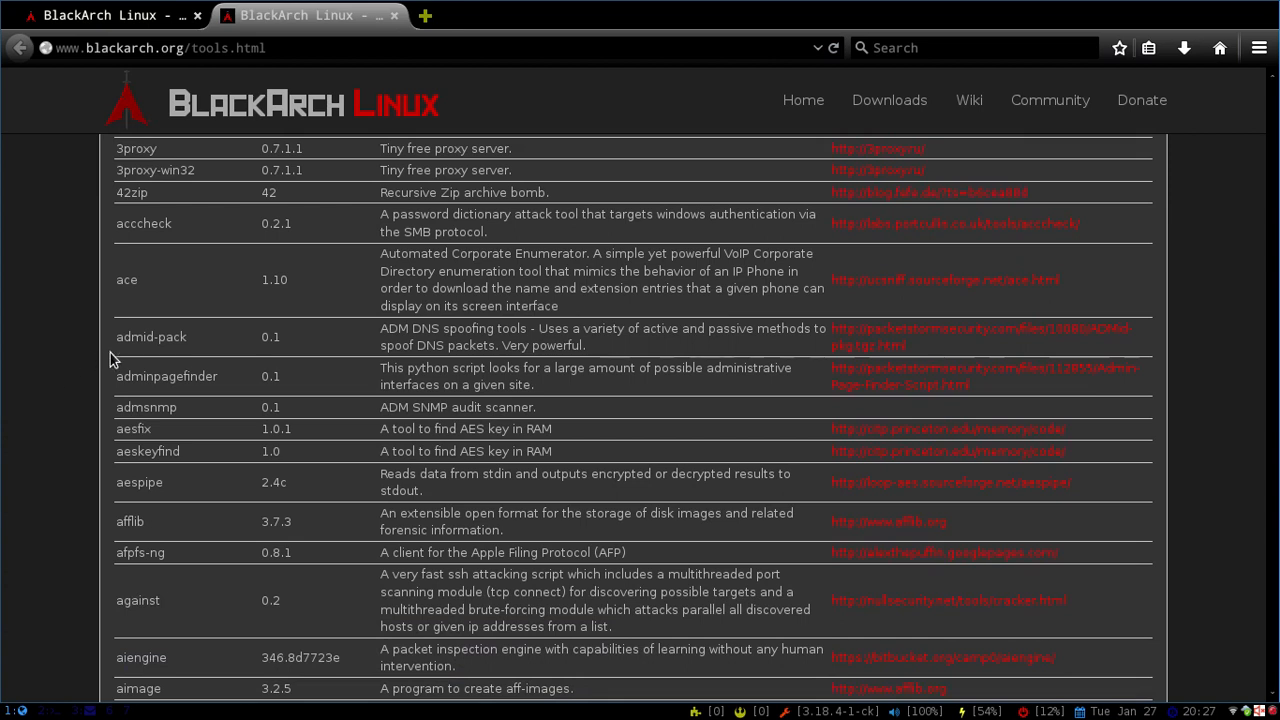
mouse_move(24, 366)
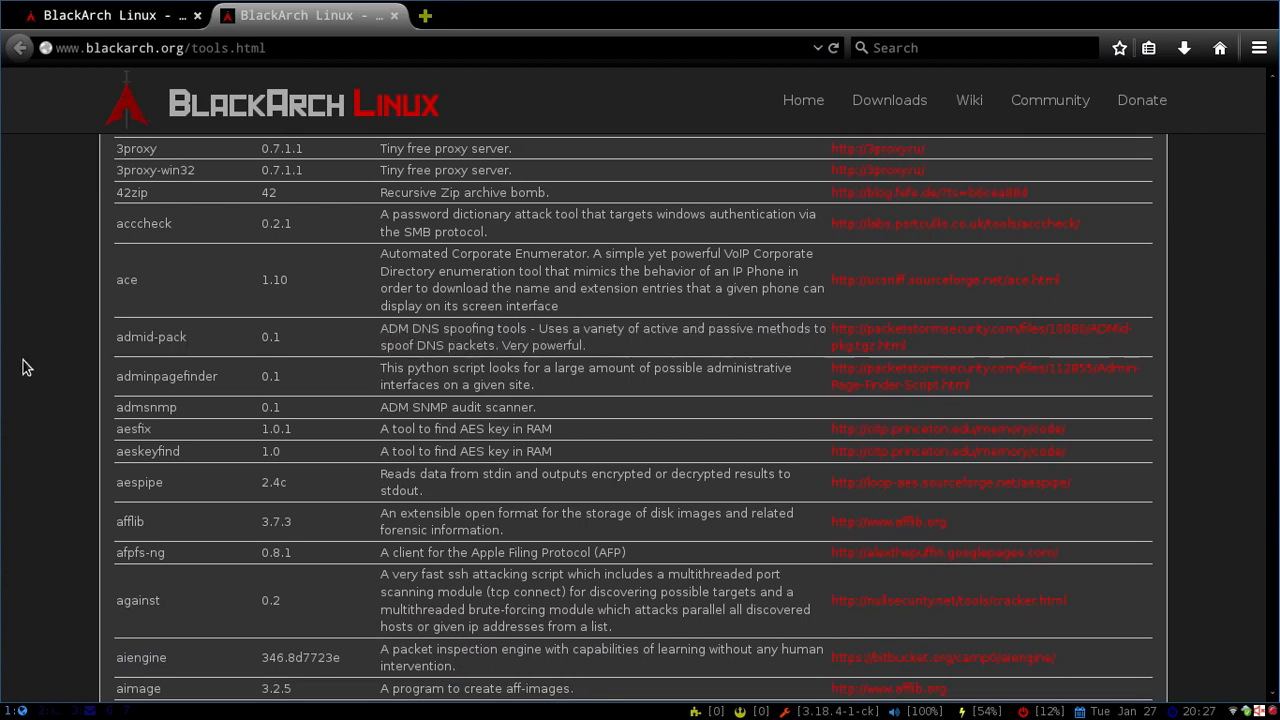
mouse_move(36, 224)
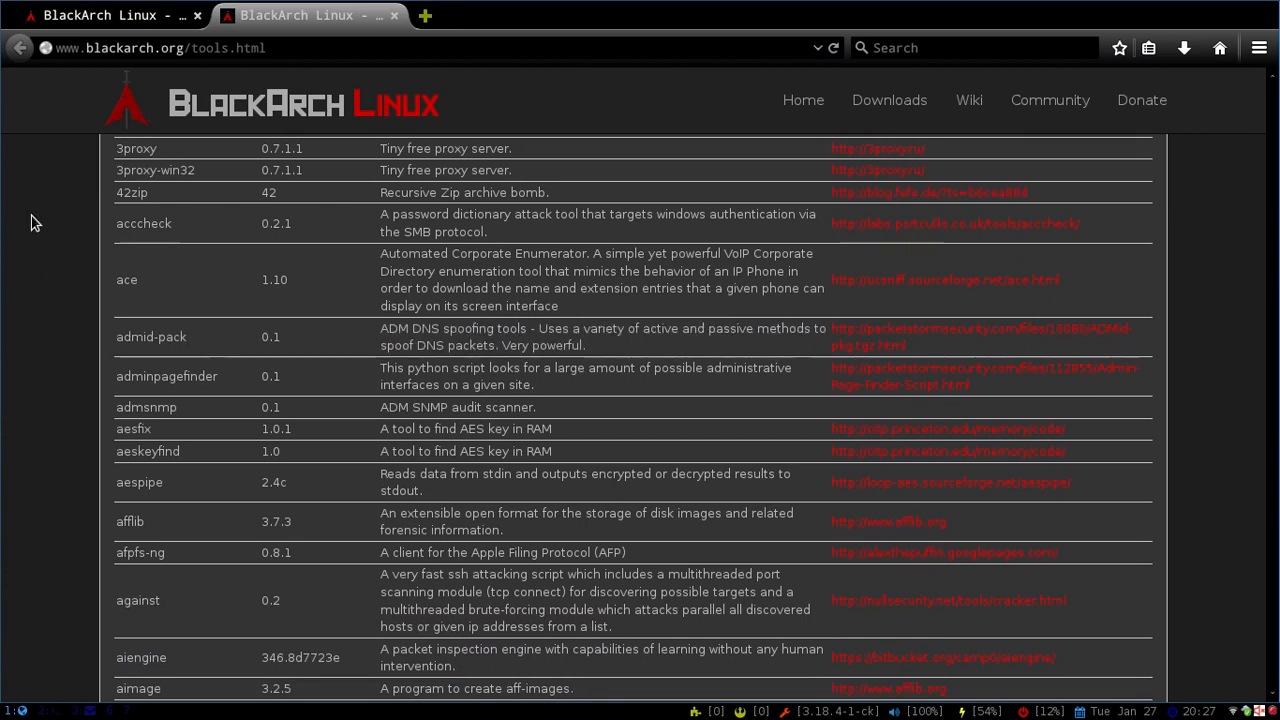
scroll("down", 3)
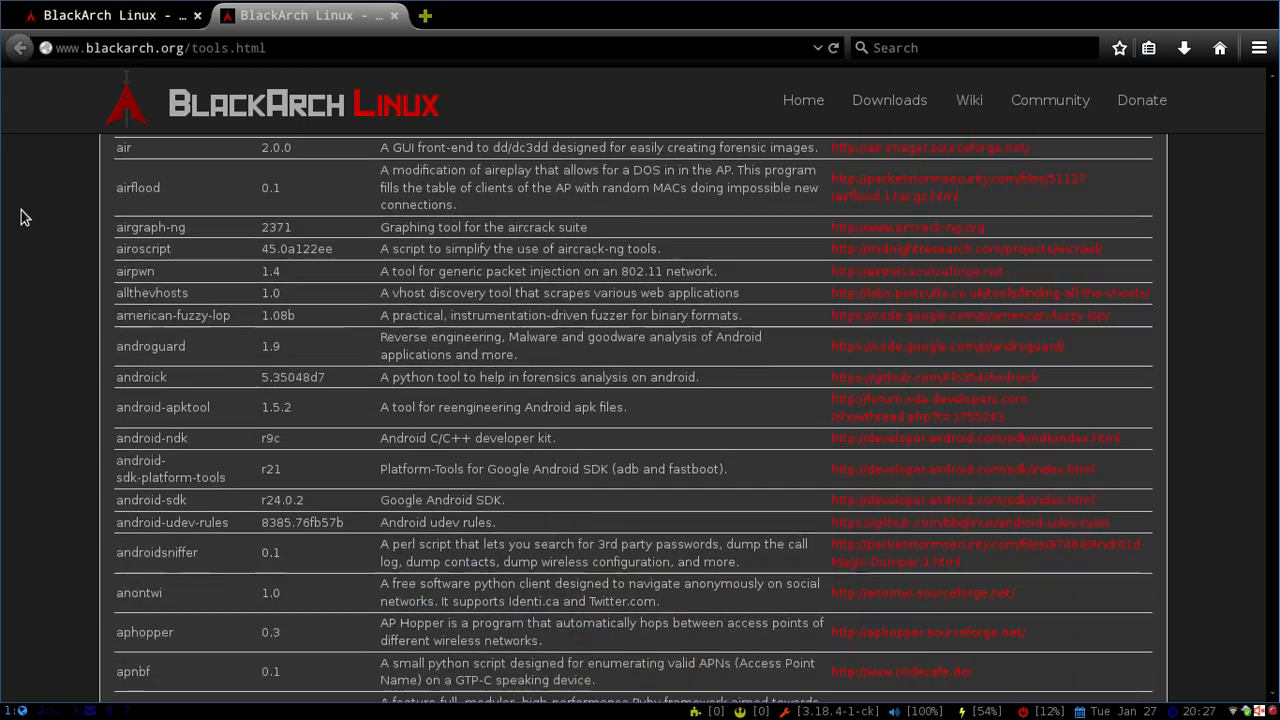
scroll("down", 3)
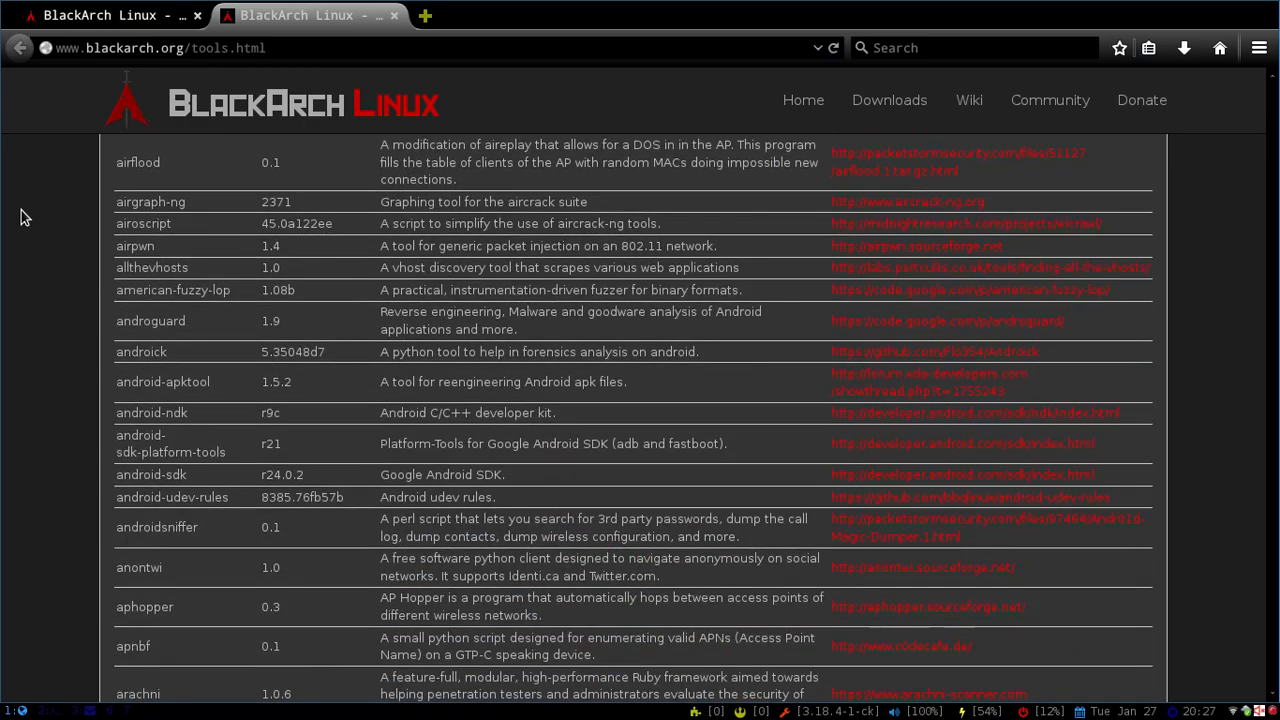
scroll("down", 3)
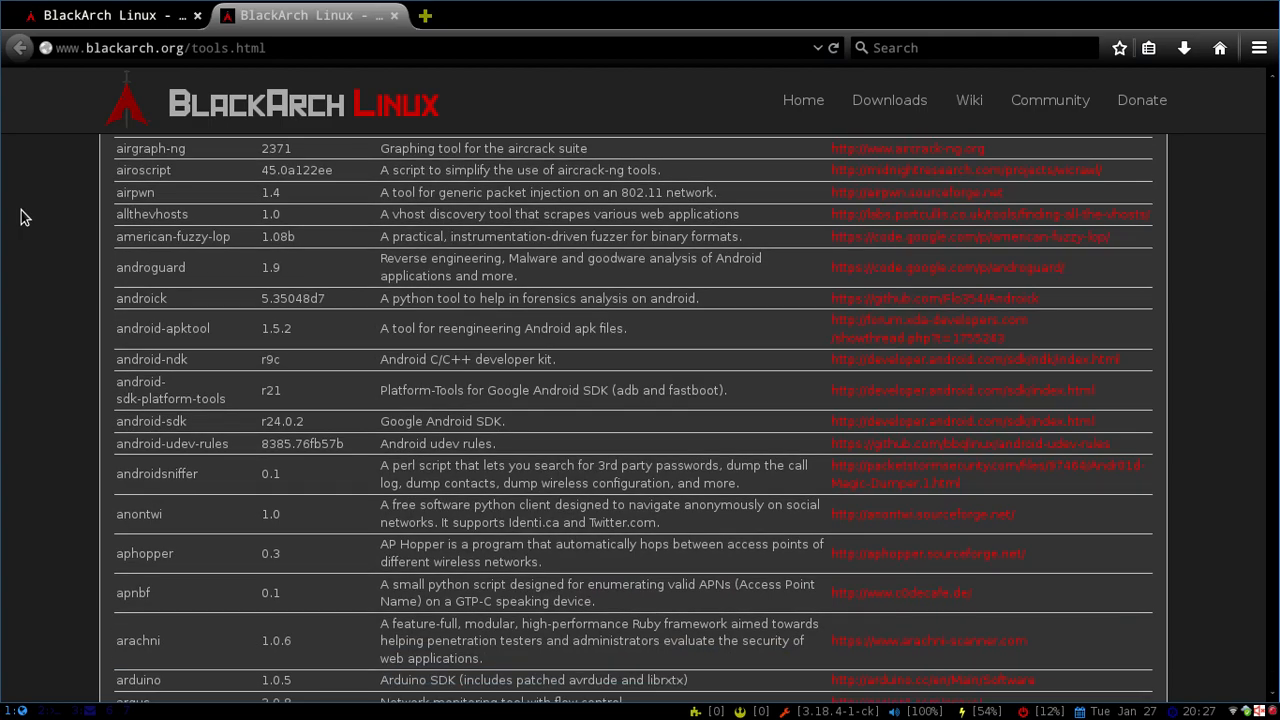
scroll("down", 3)
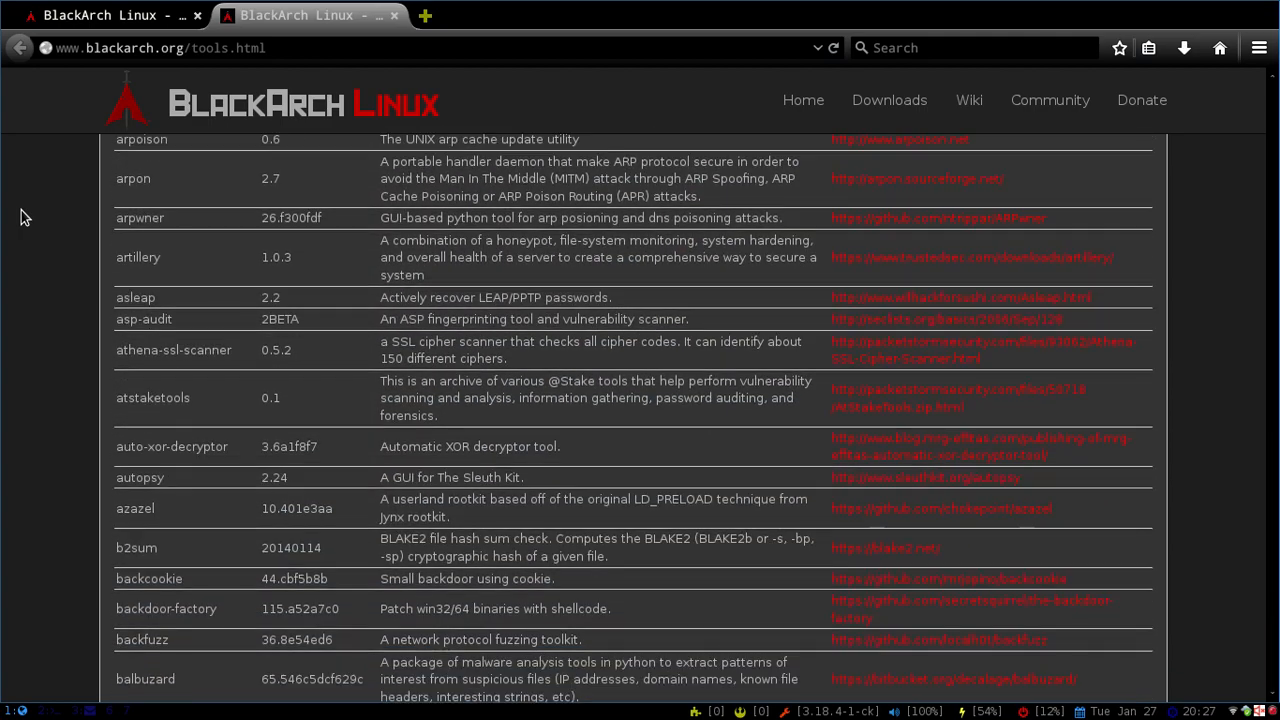
scroll("down", 3)
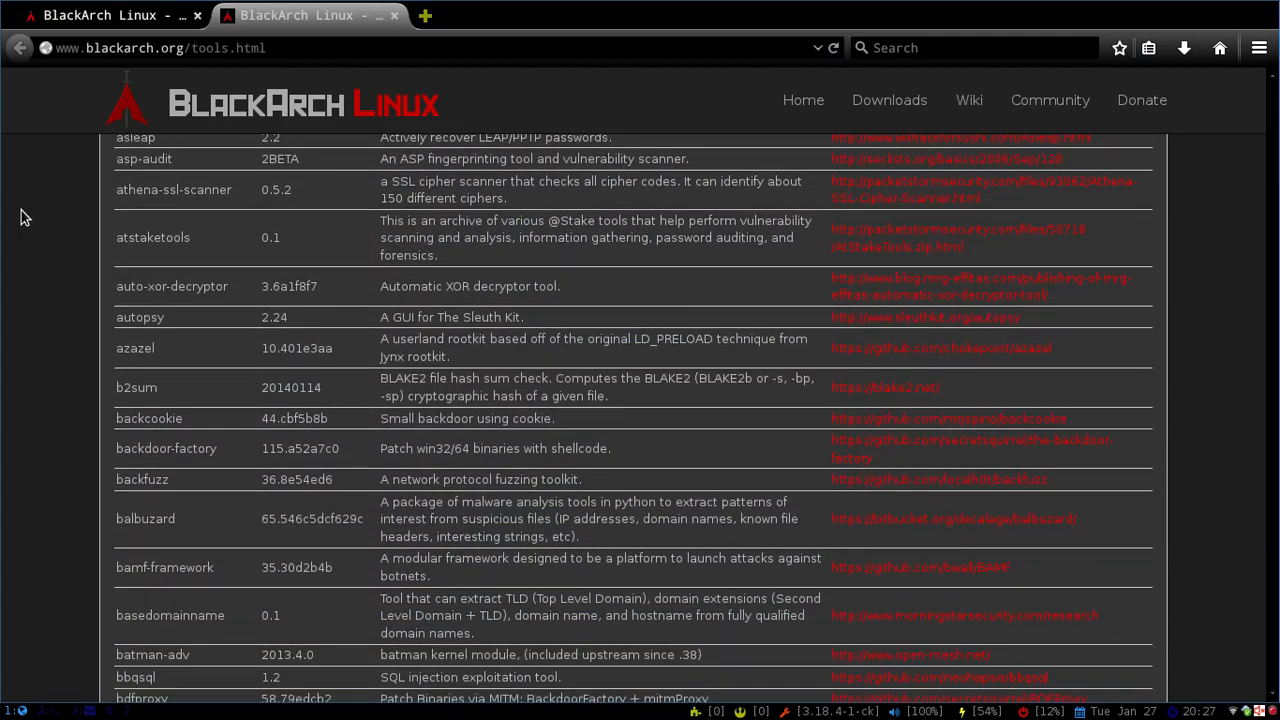